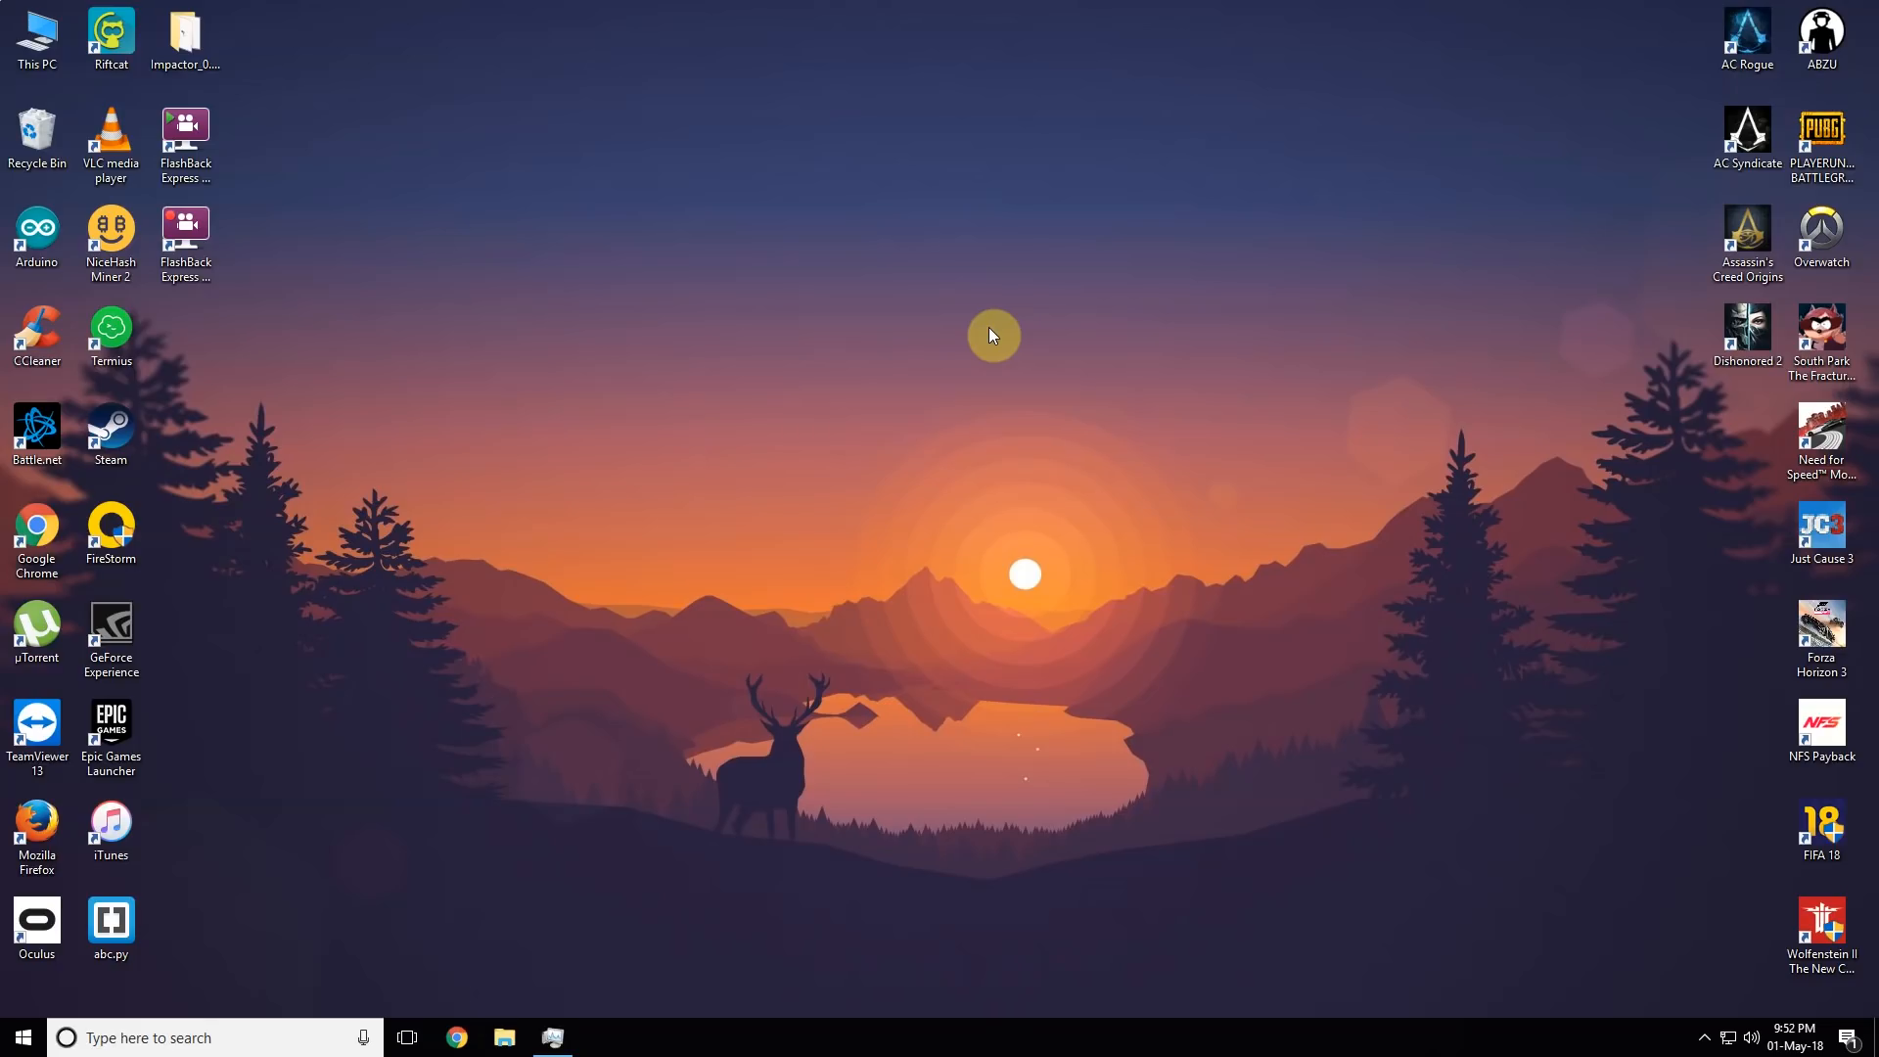
{"action": "mouse_move", "coordinate": [1676, 748]}
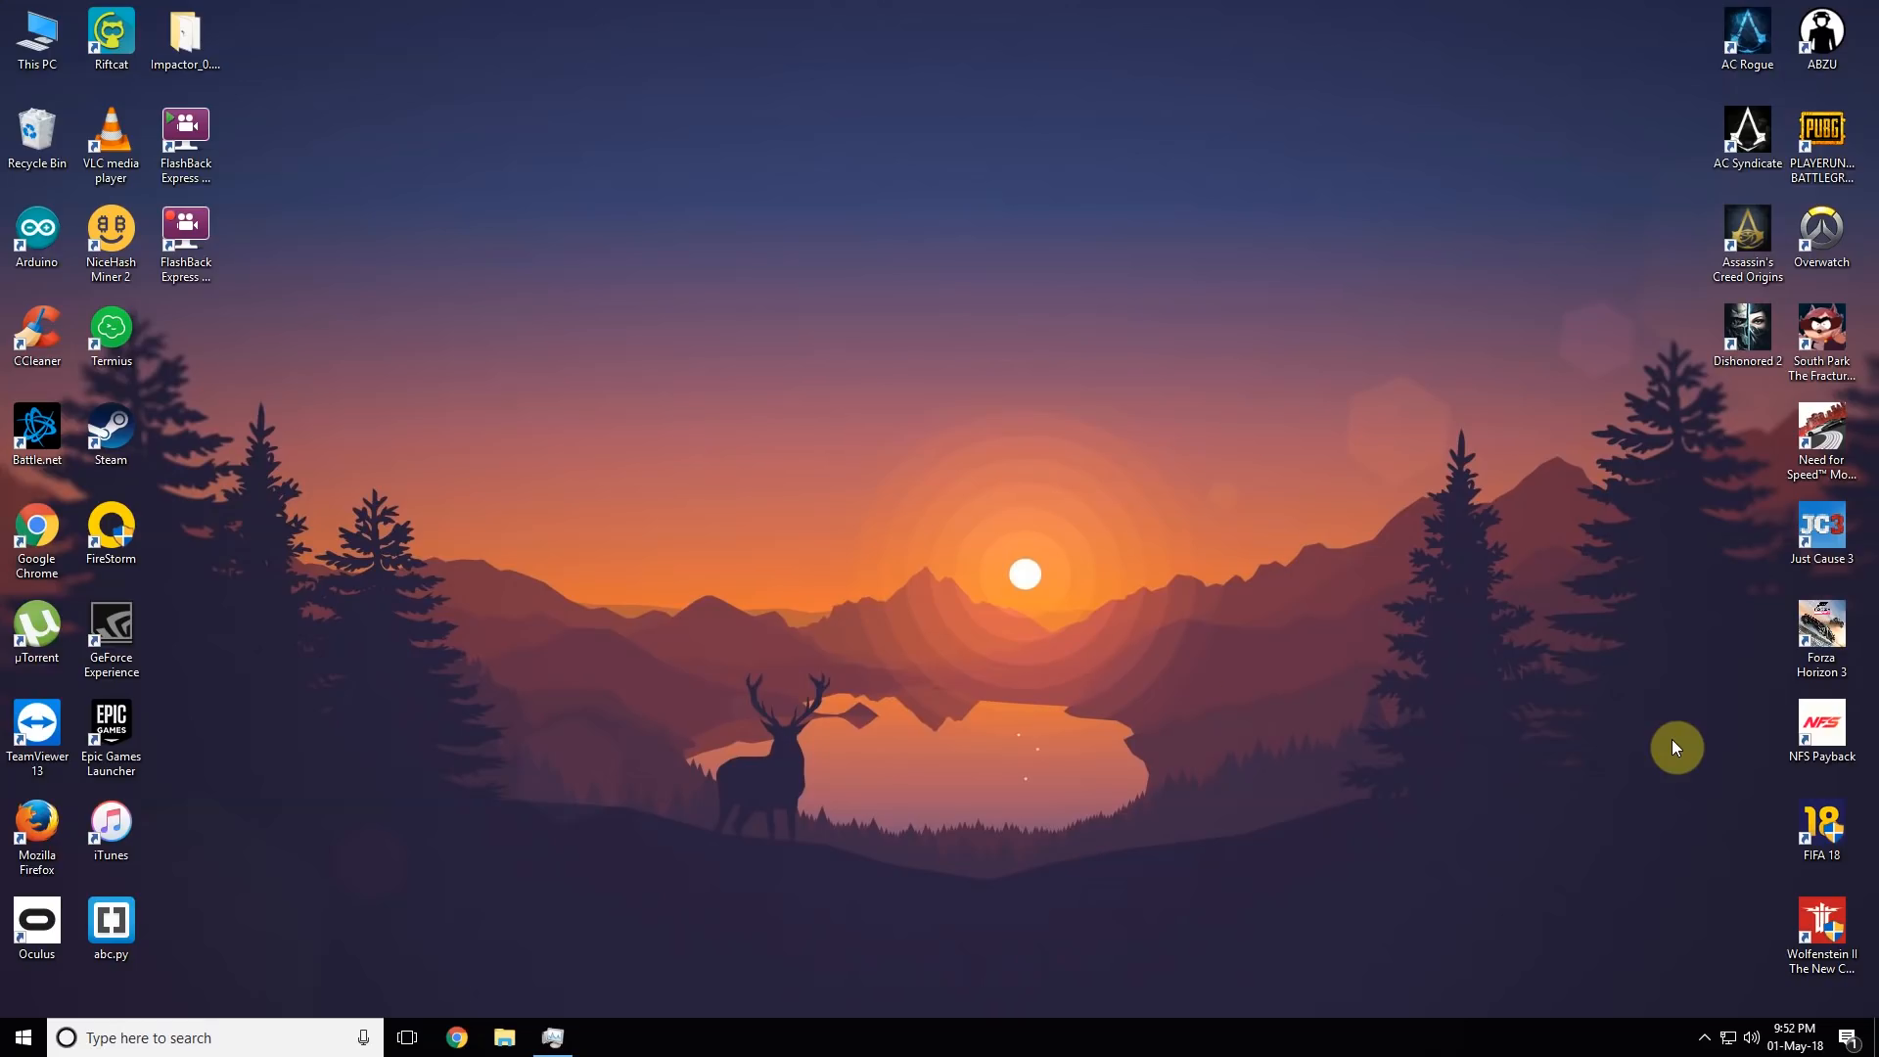
Download the pytello repository zip from bitbucket.org/PingguSoft/pytello via Downloads
{"action": "left_click", "coordinate": [455, 1038]}
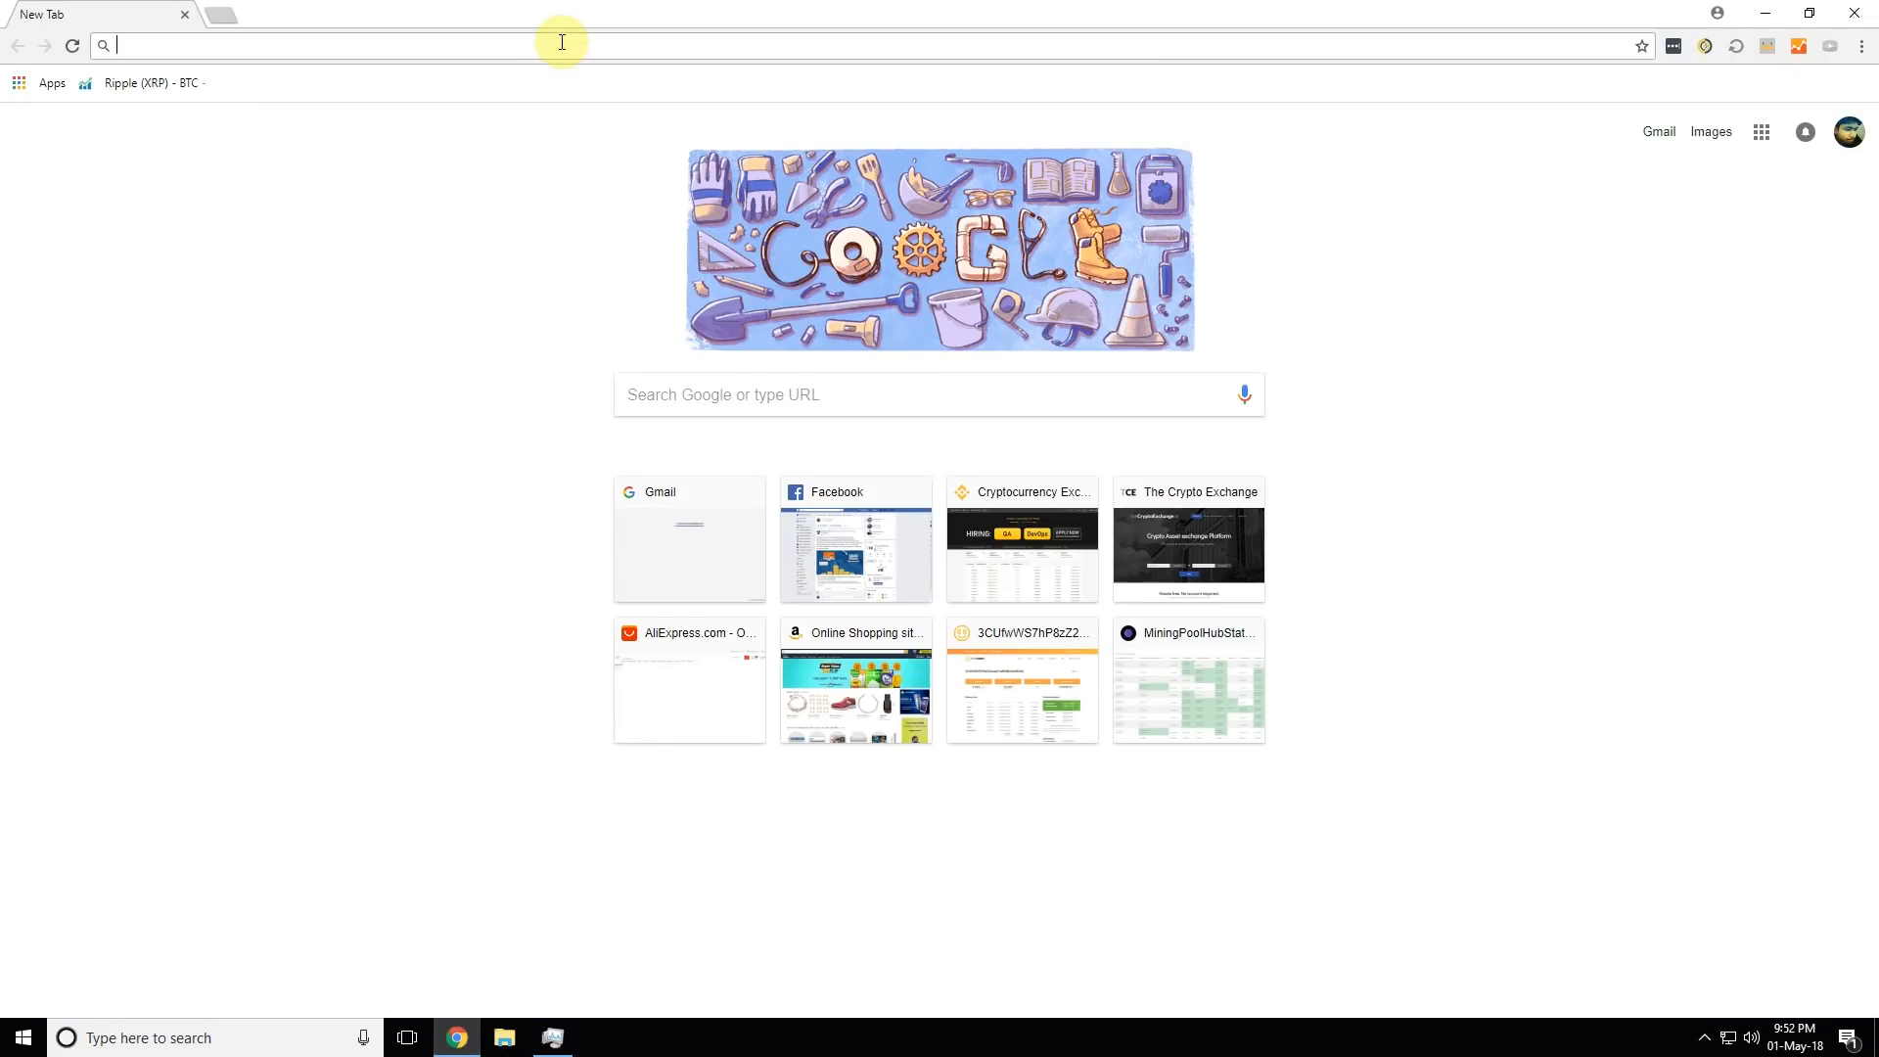
{"action": "type", "text": "https://bitbucket.org/PingguSoft/pytello/src"}
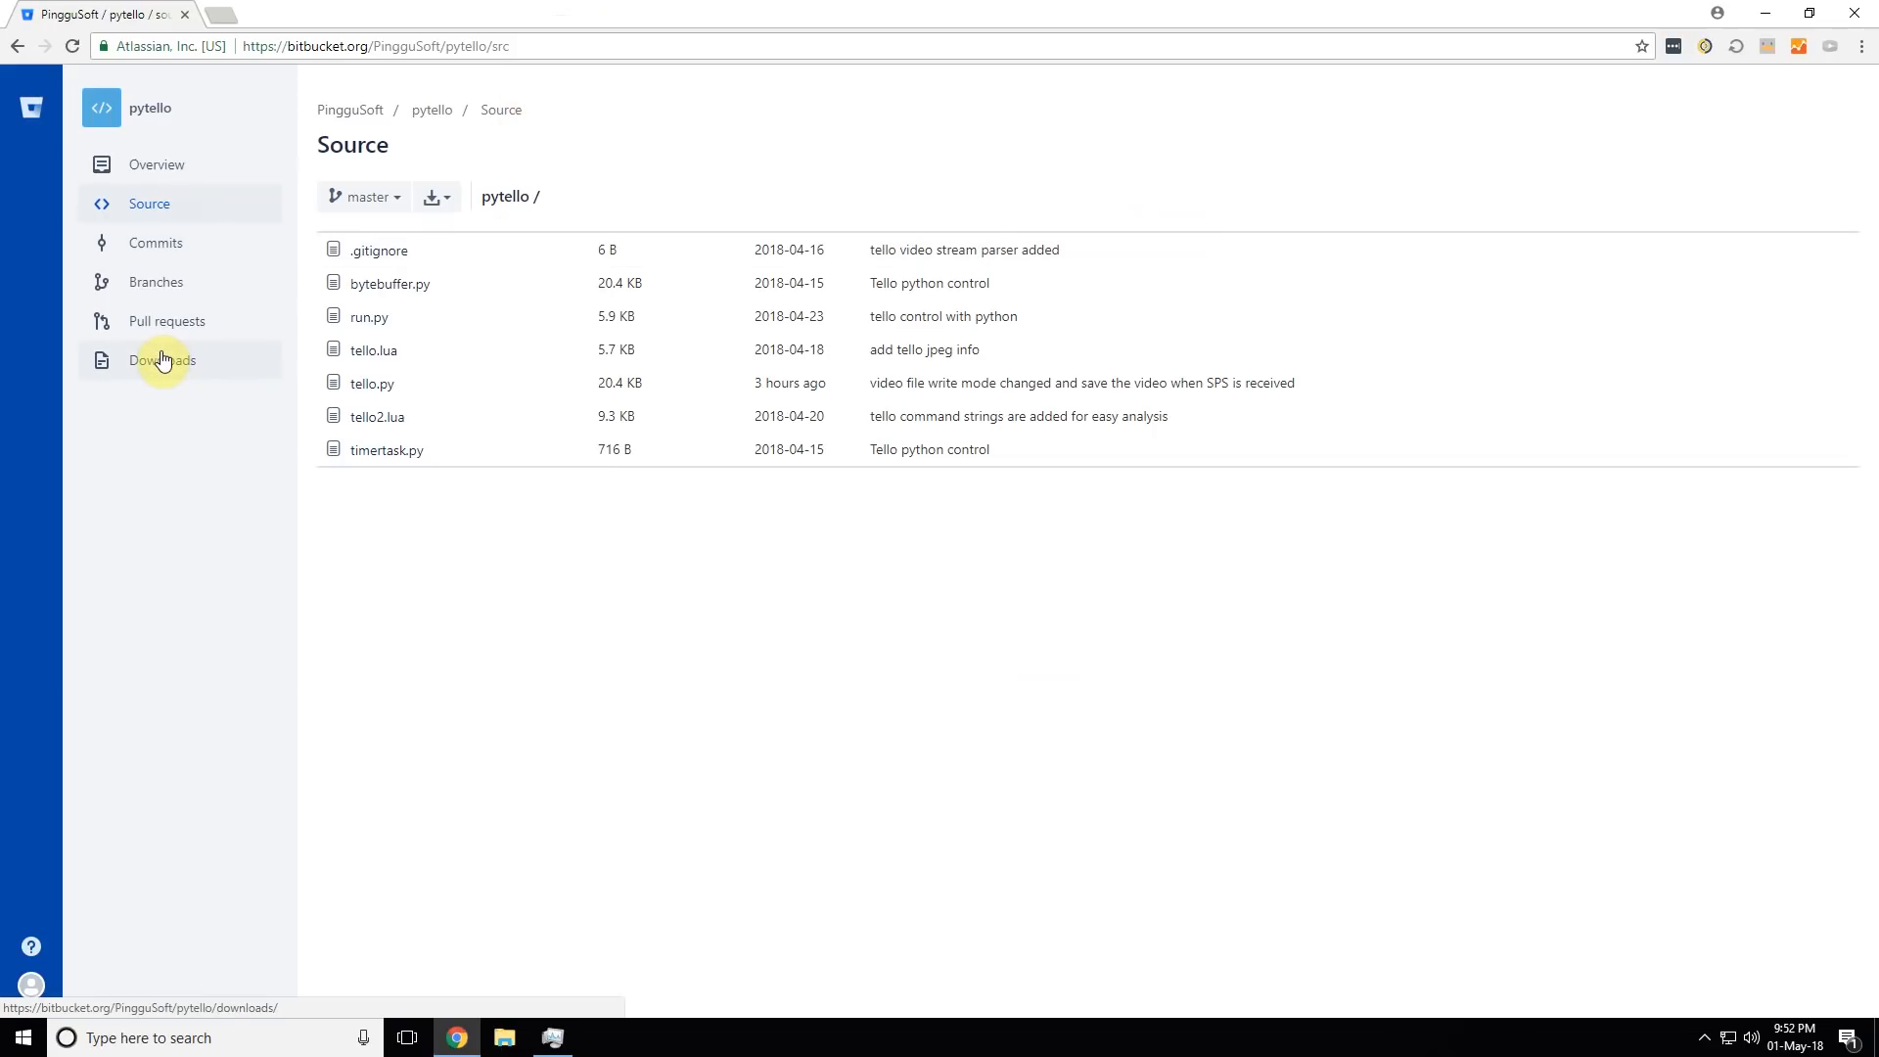
{"action": "left_click", "coordinate": [161, 360]}
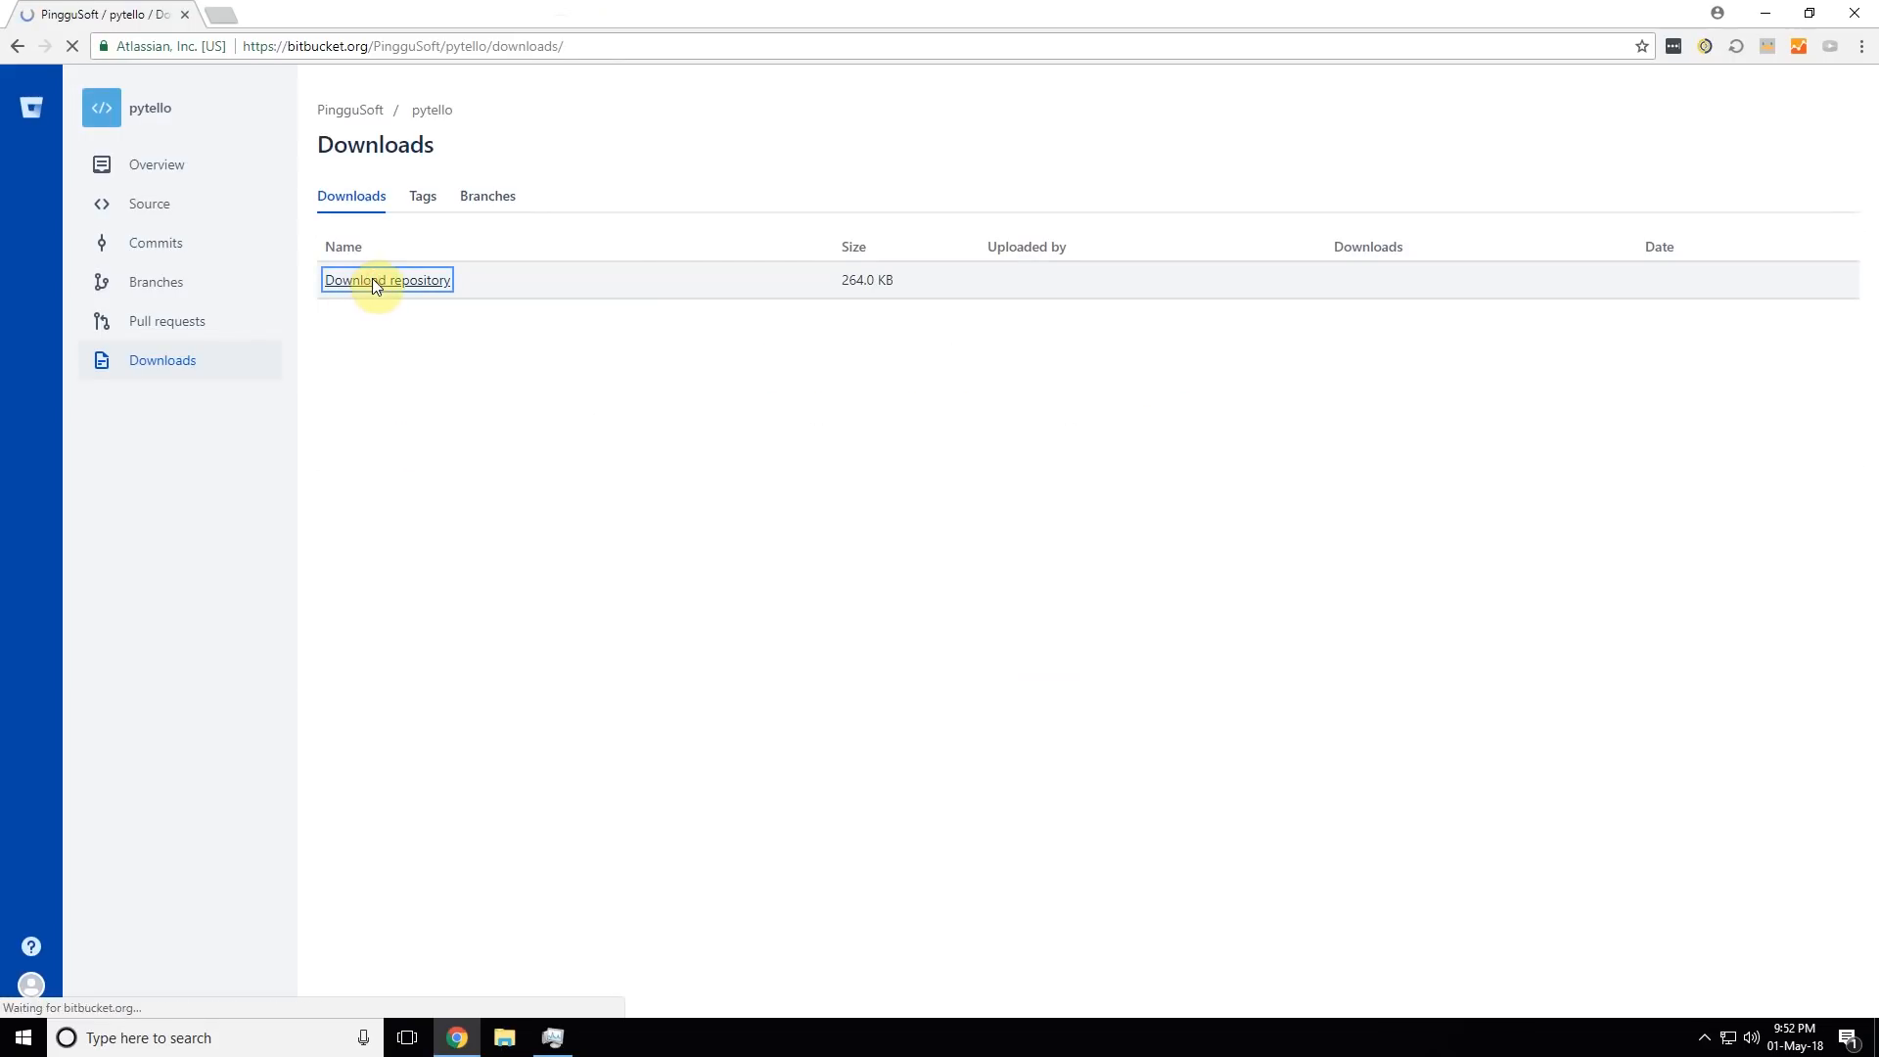
{"action": "left_click", "coordinate": [386, 279]}
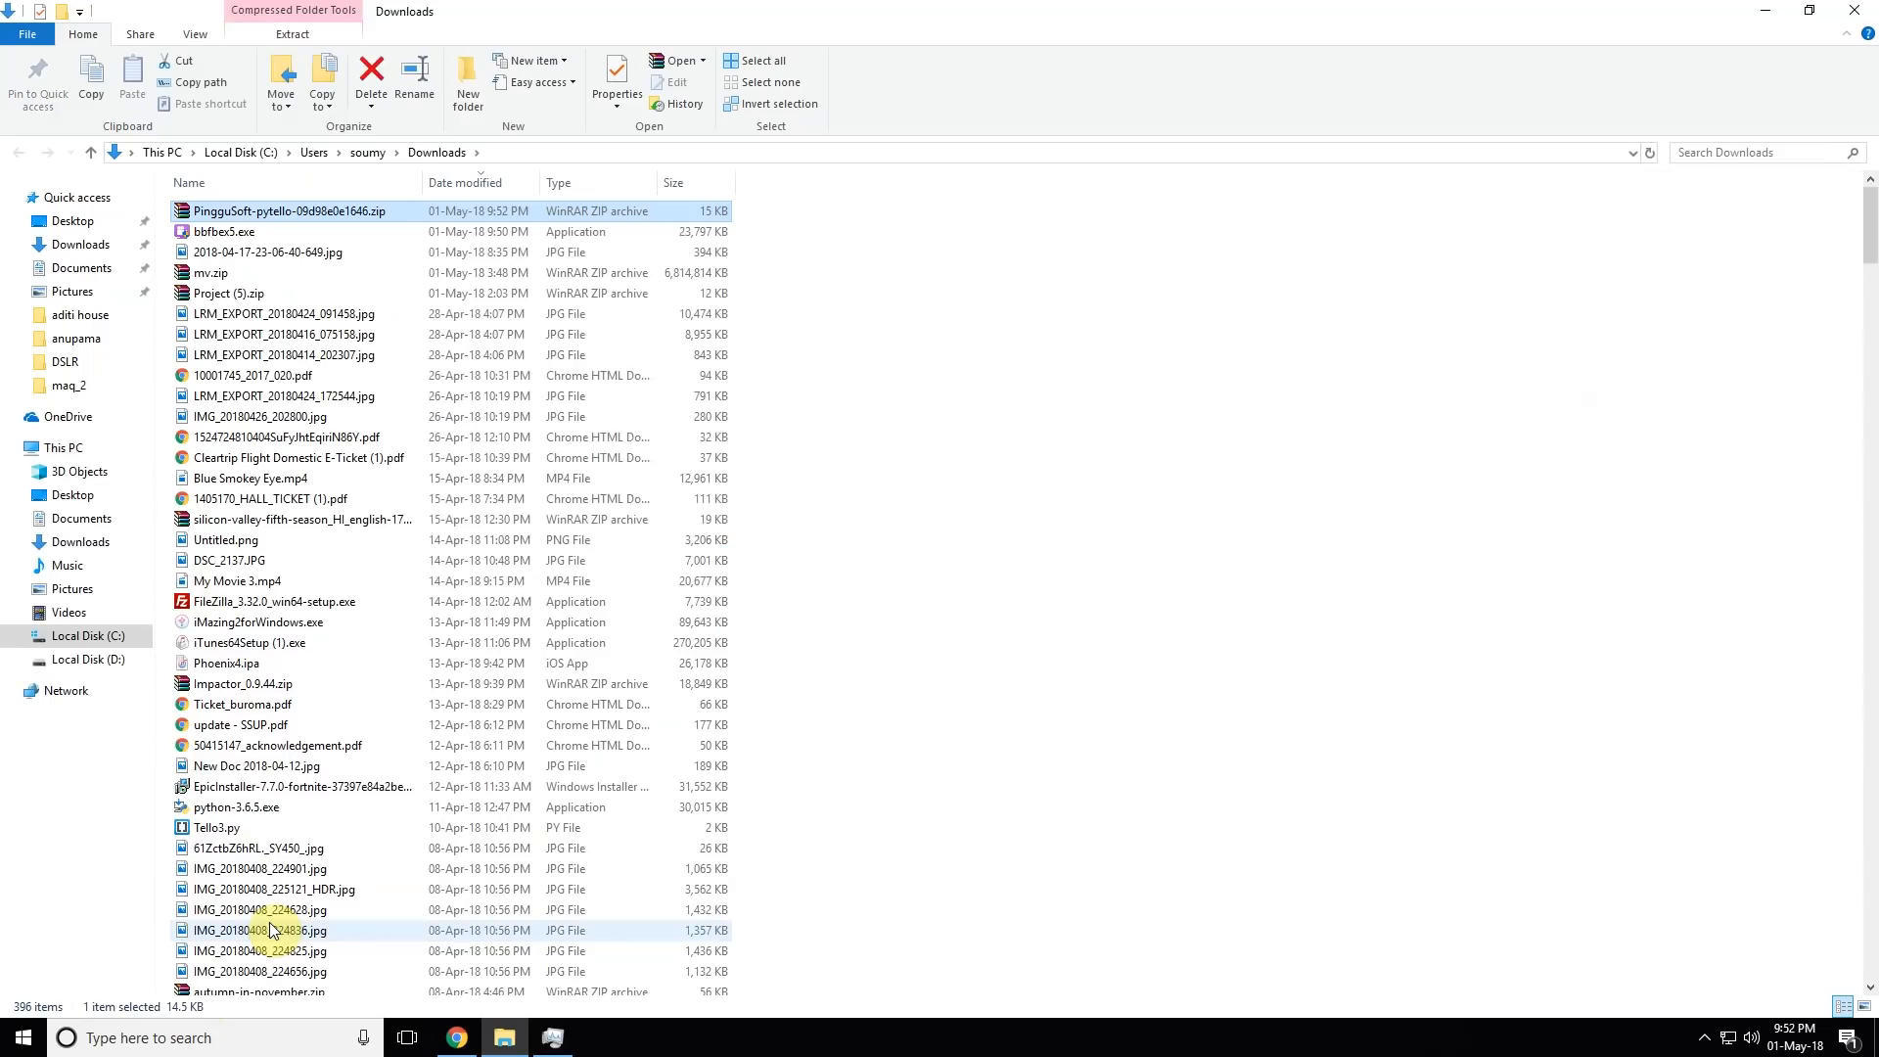
Extract the downloaded pytello zip on the desktop and open the PingguSoft-pytello folder
{"action": "right_click", "coordinate": [288, 212]}
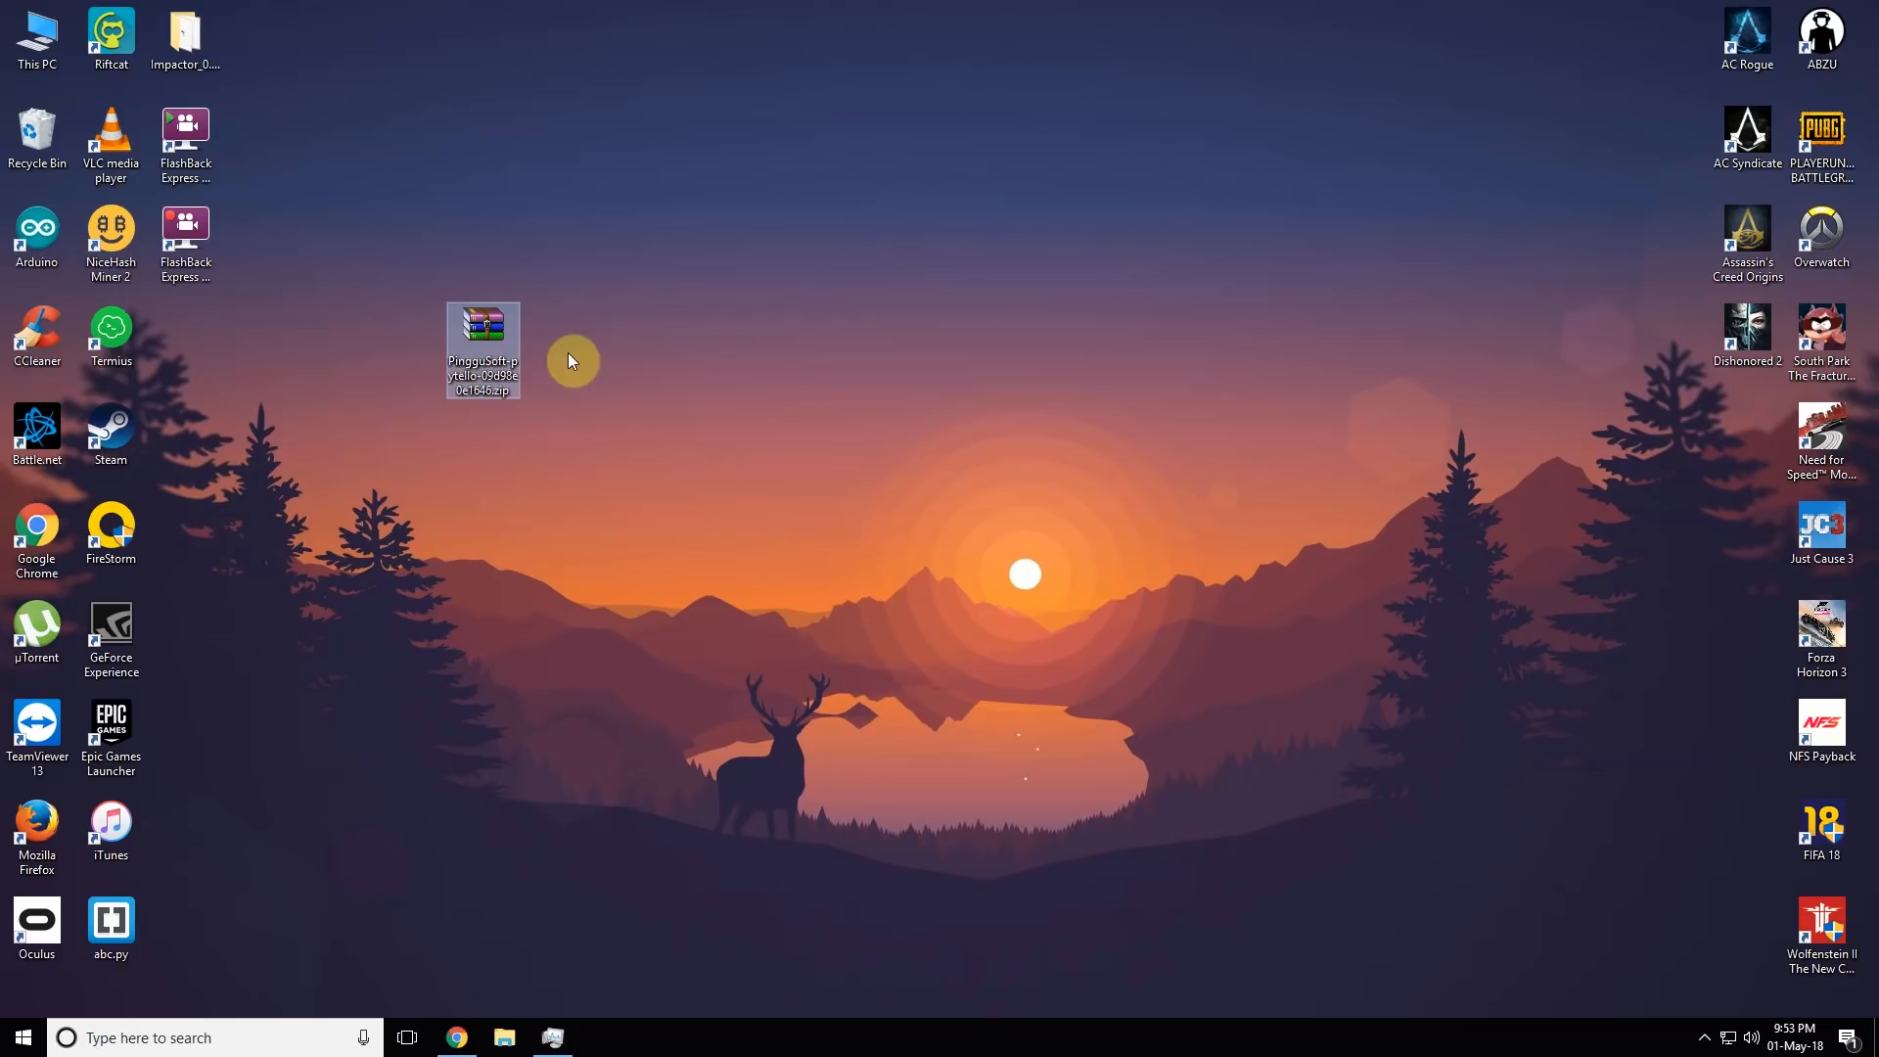
{"action": "left_click", "coordinate": [569, 481]}
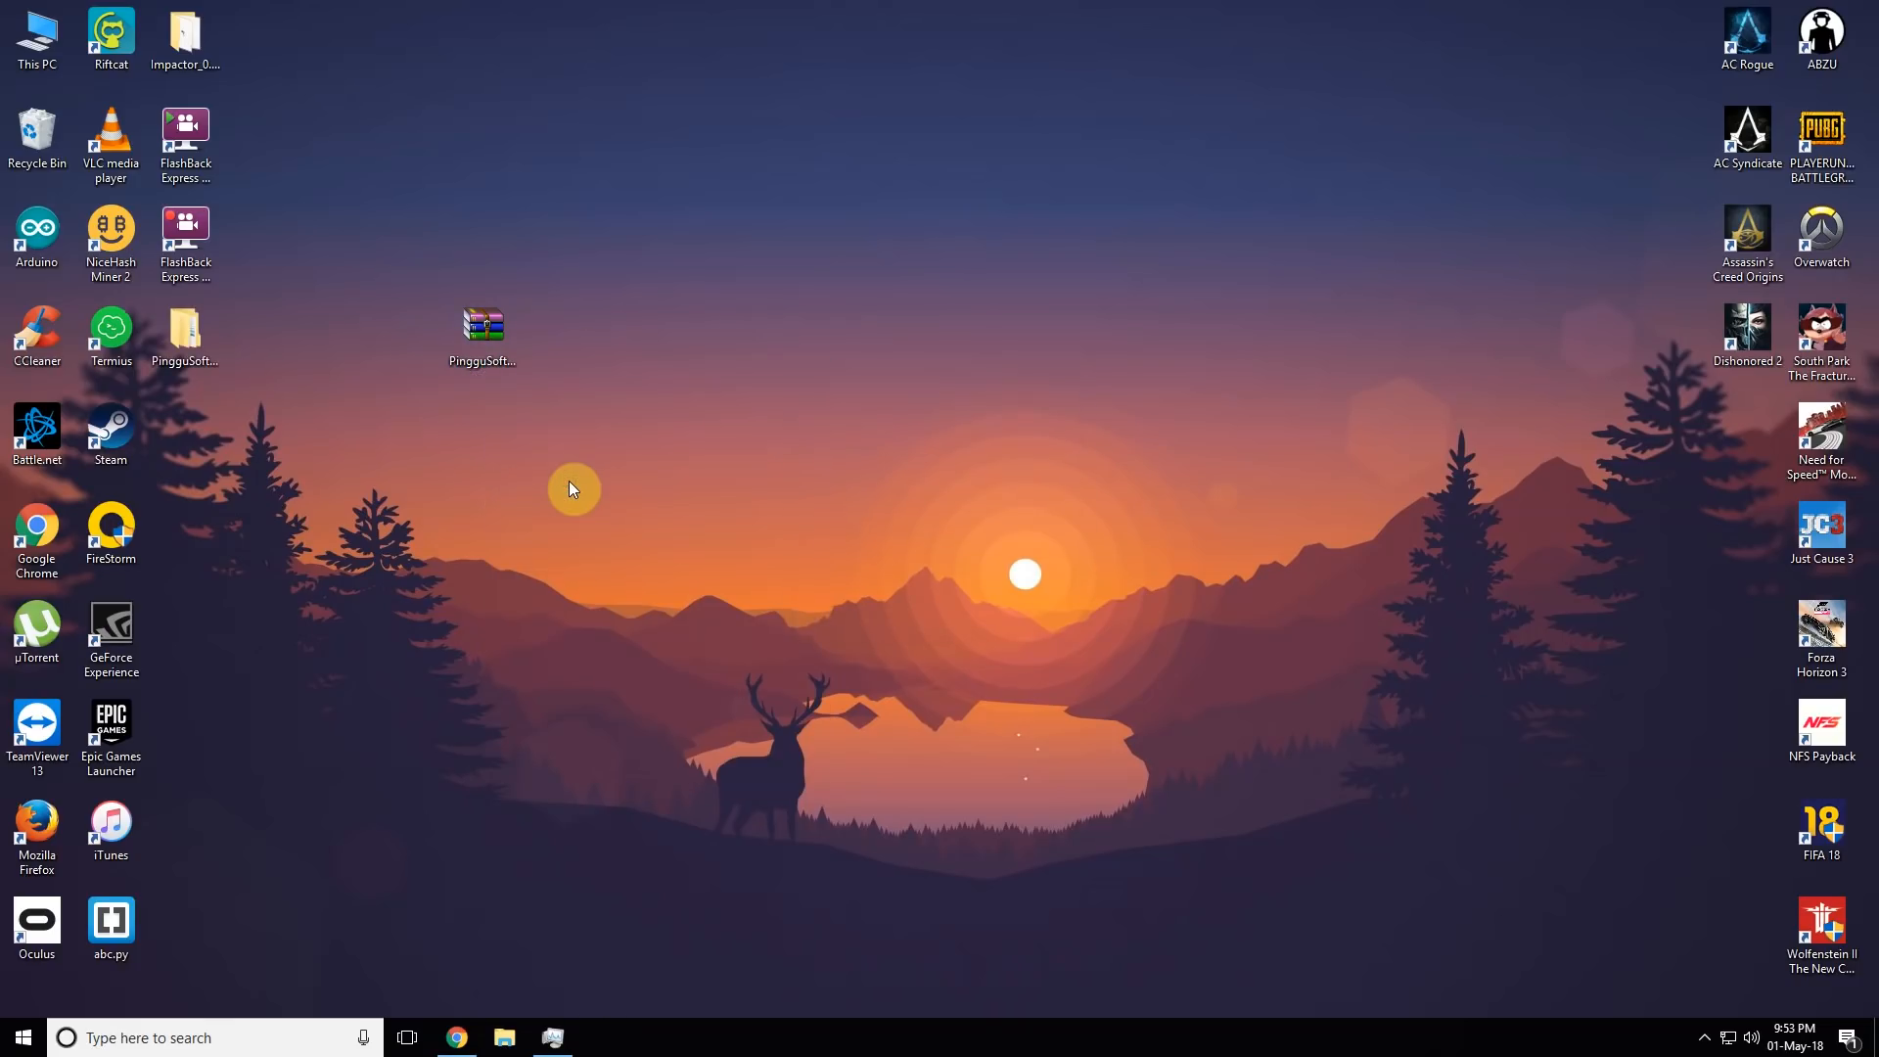
{"action": "double_click", "coordinate": [480, 327]}
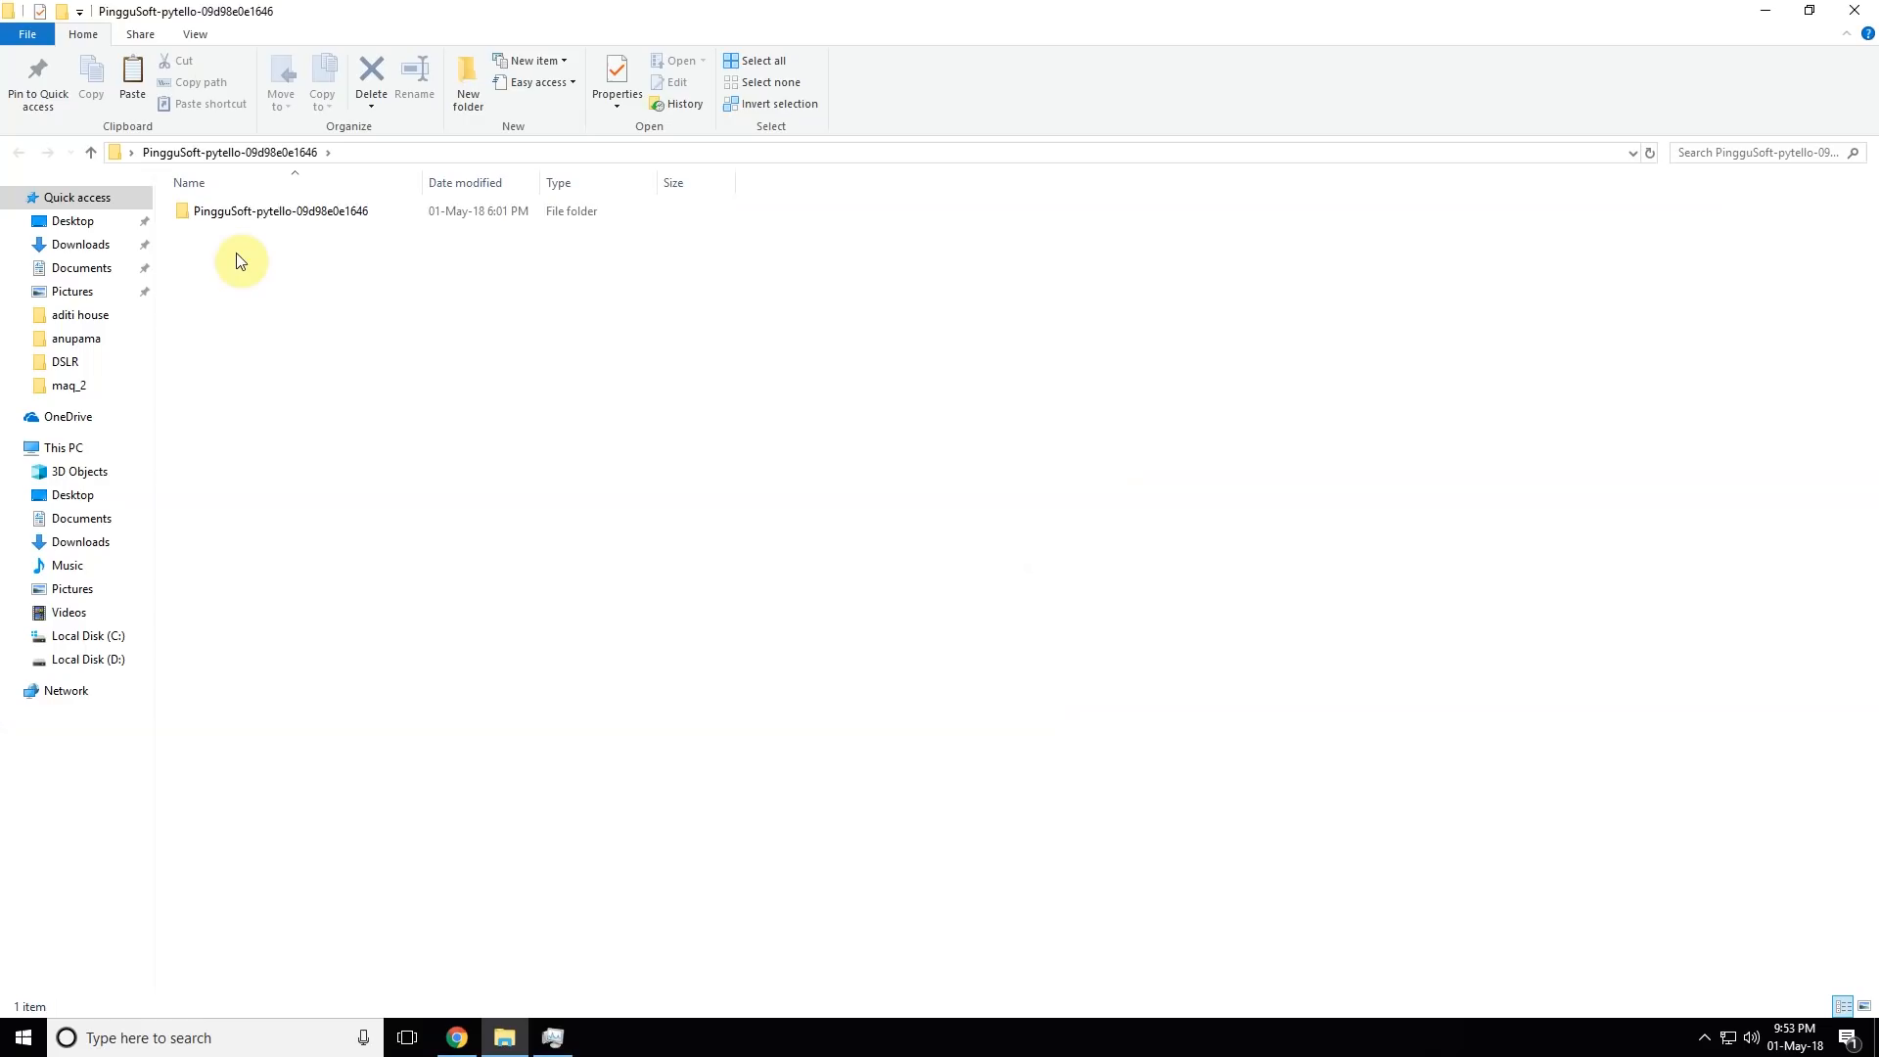
Open the inner PingguSoft-pytello source folder and search the taskbar for Command Prompt
{"action": "double_click", "coordinate": [279, 211]}
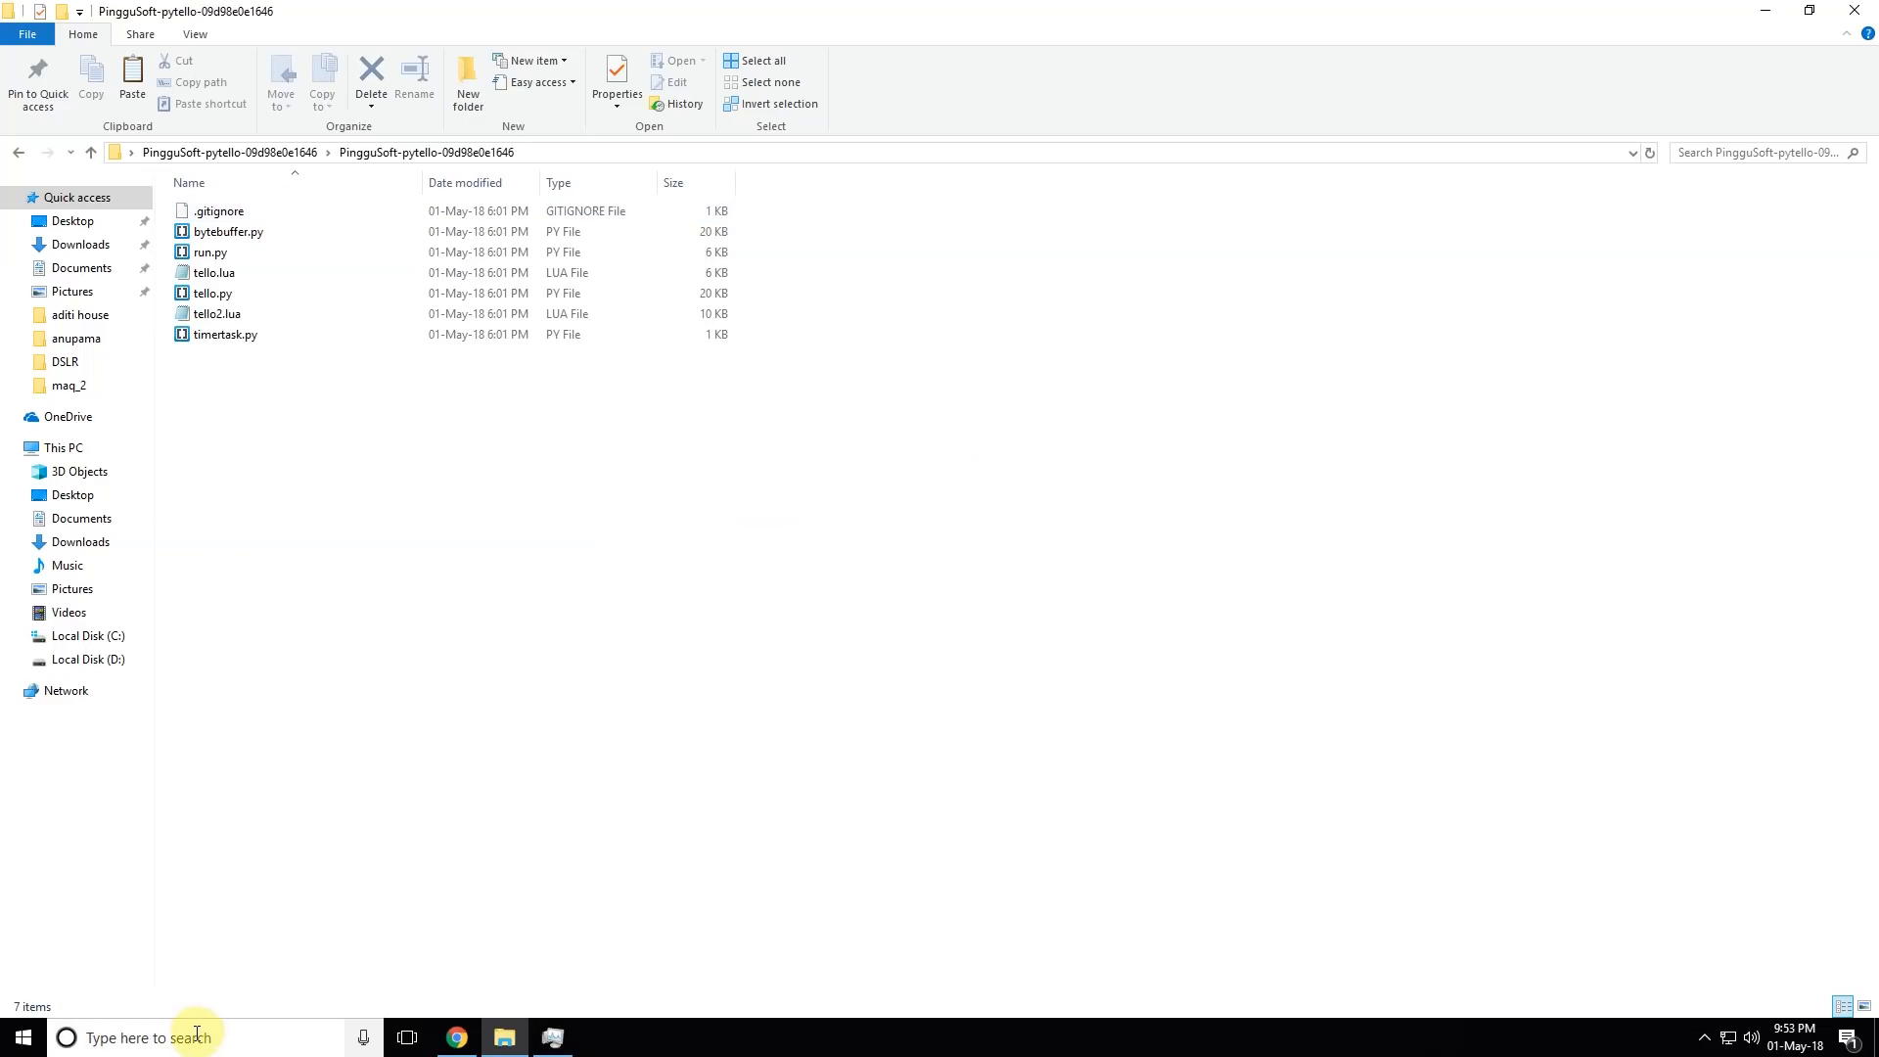
{"action": "left_click", "coordinate": [144, 1037]}
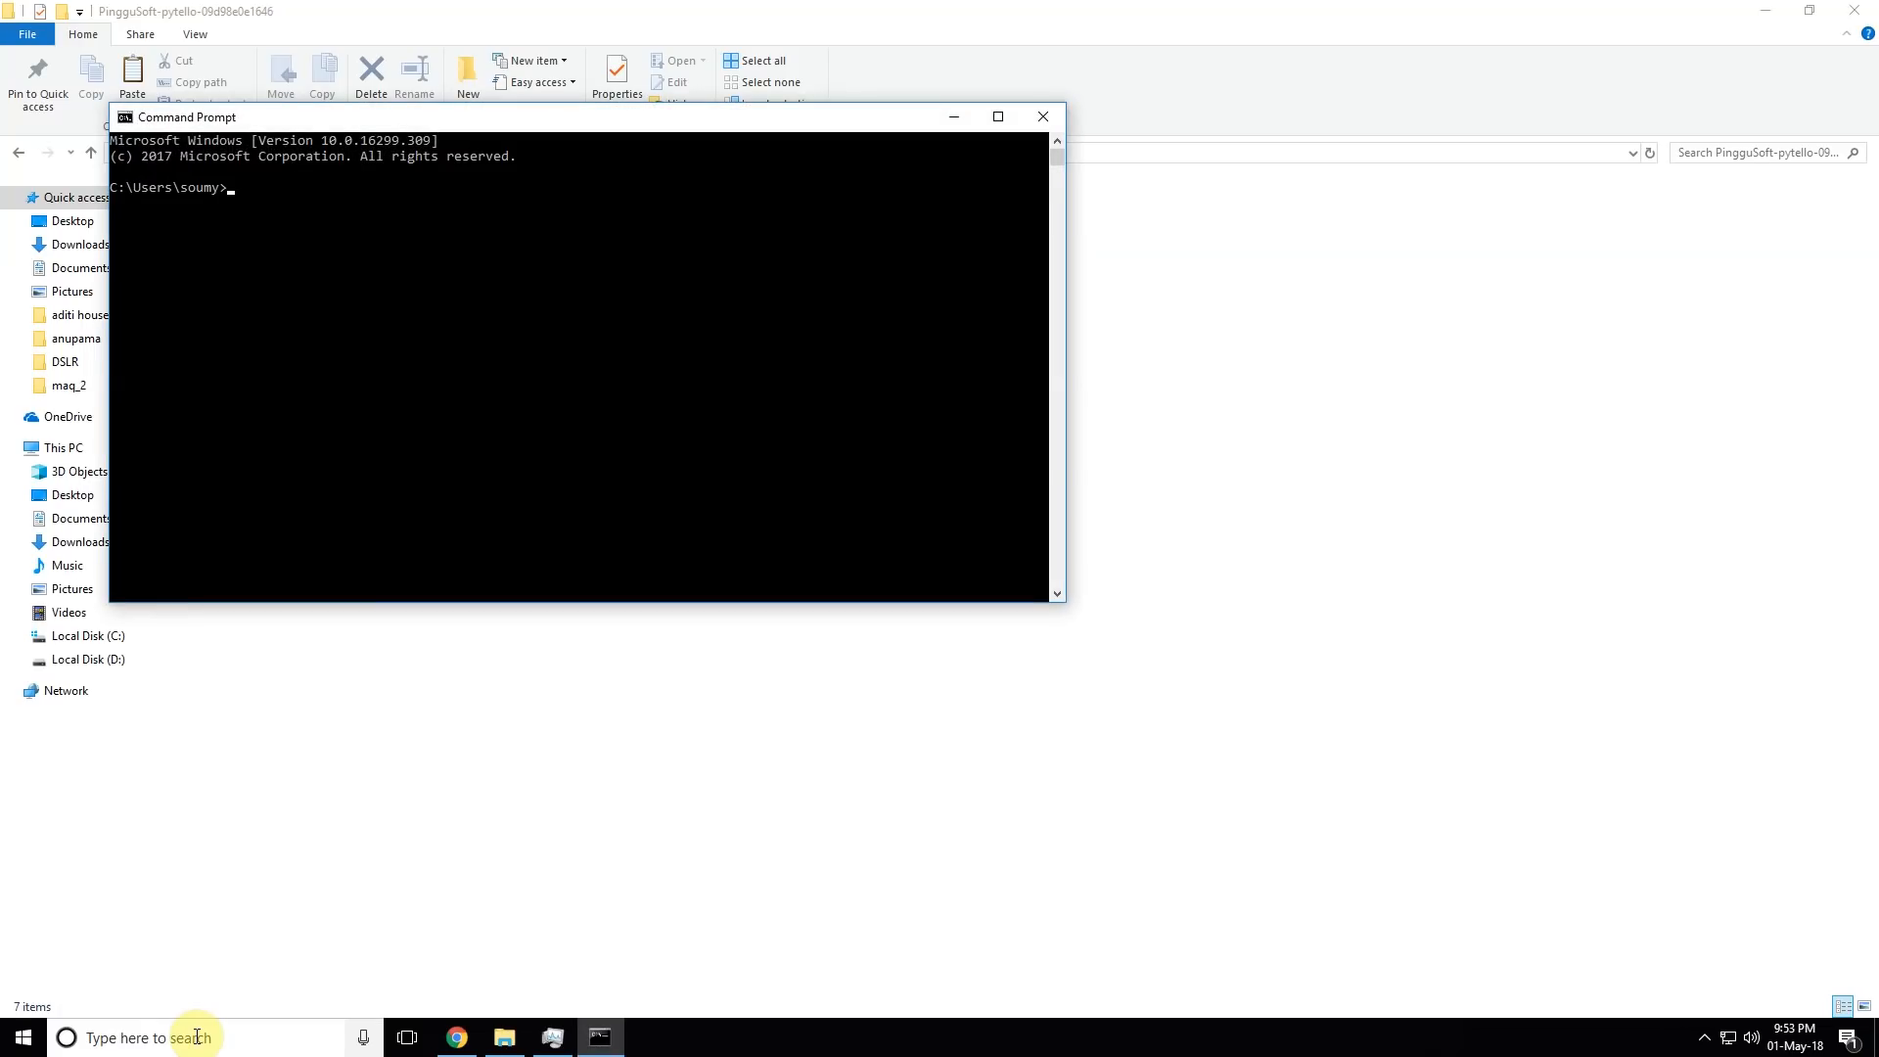
Run 'python --version' to see the installed Python version
{"action": "type", "text": "p"}
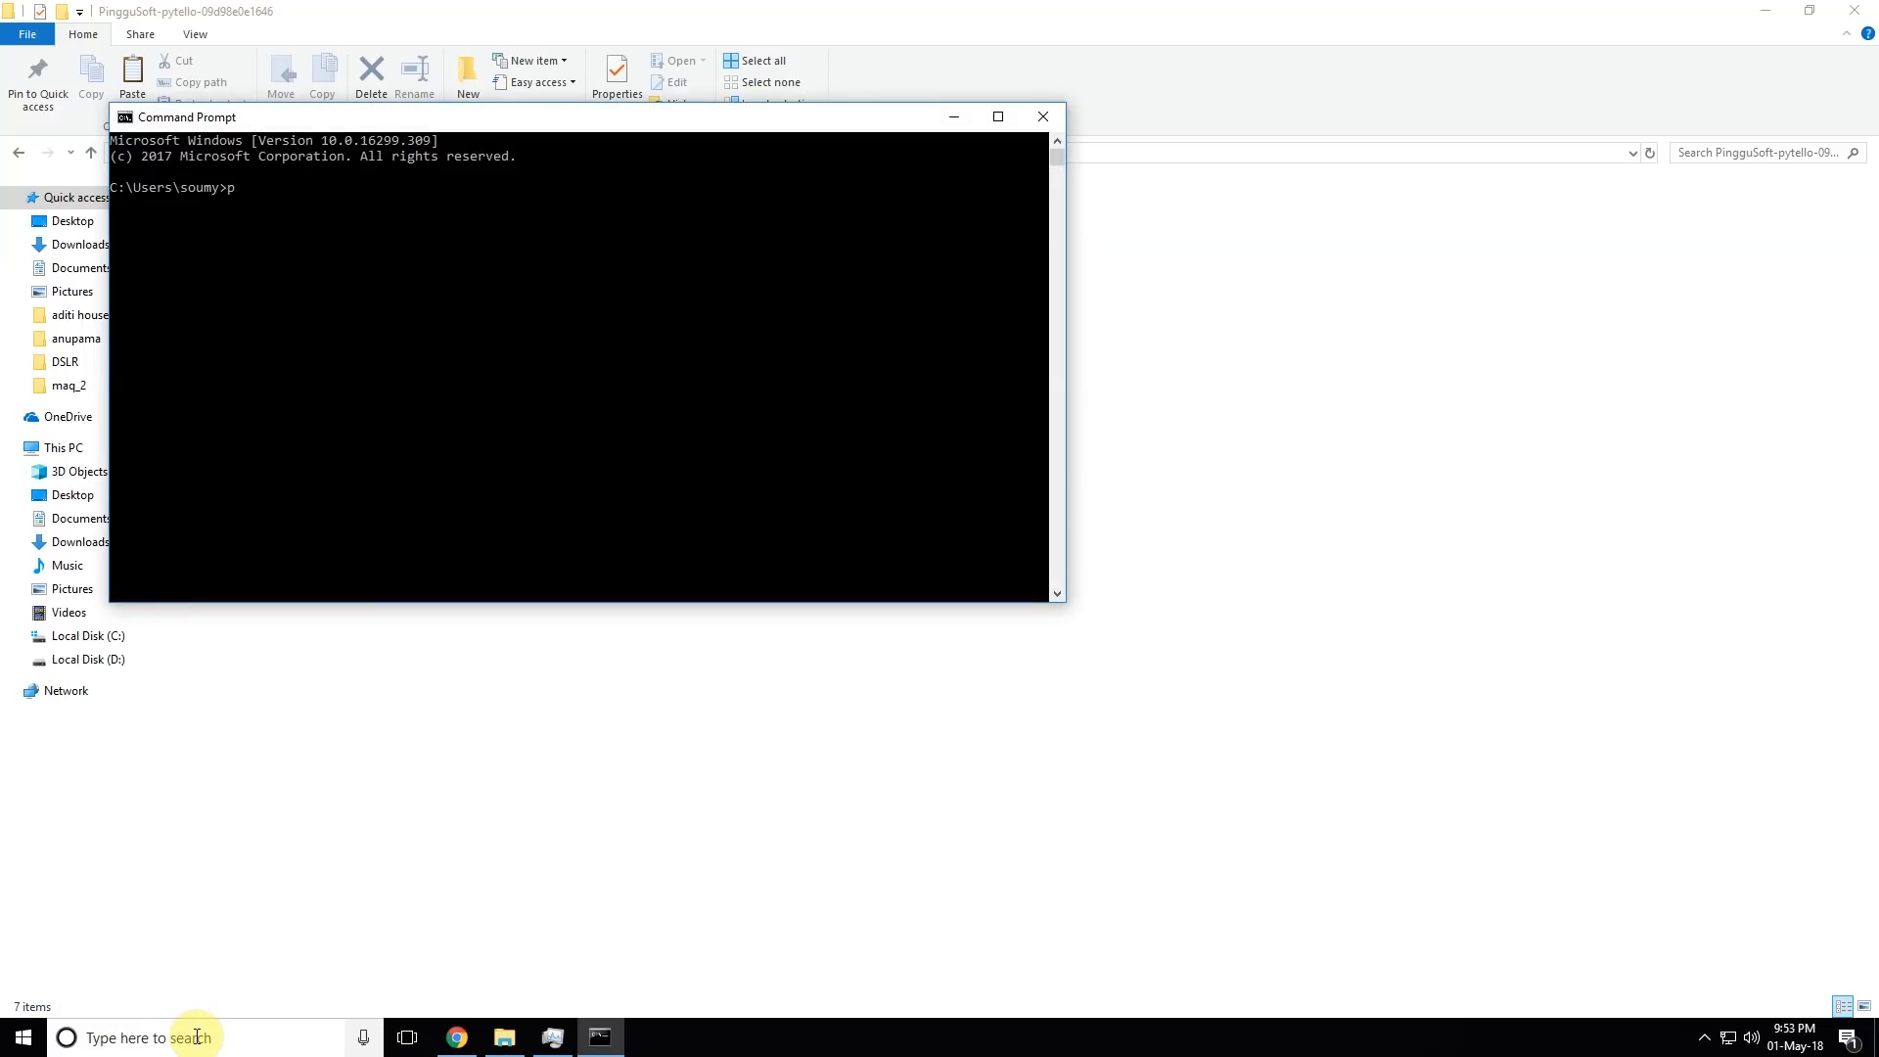
{"action": "type", "text": "ython"}
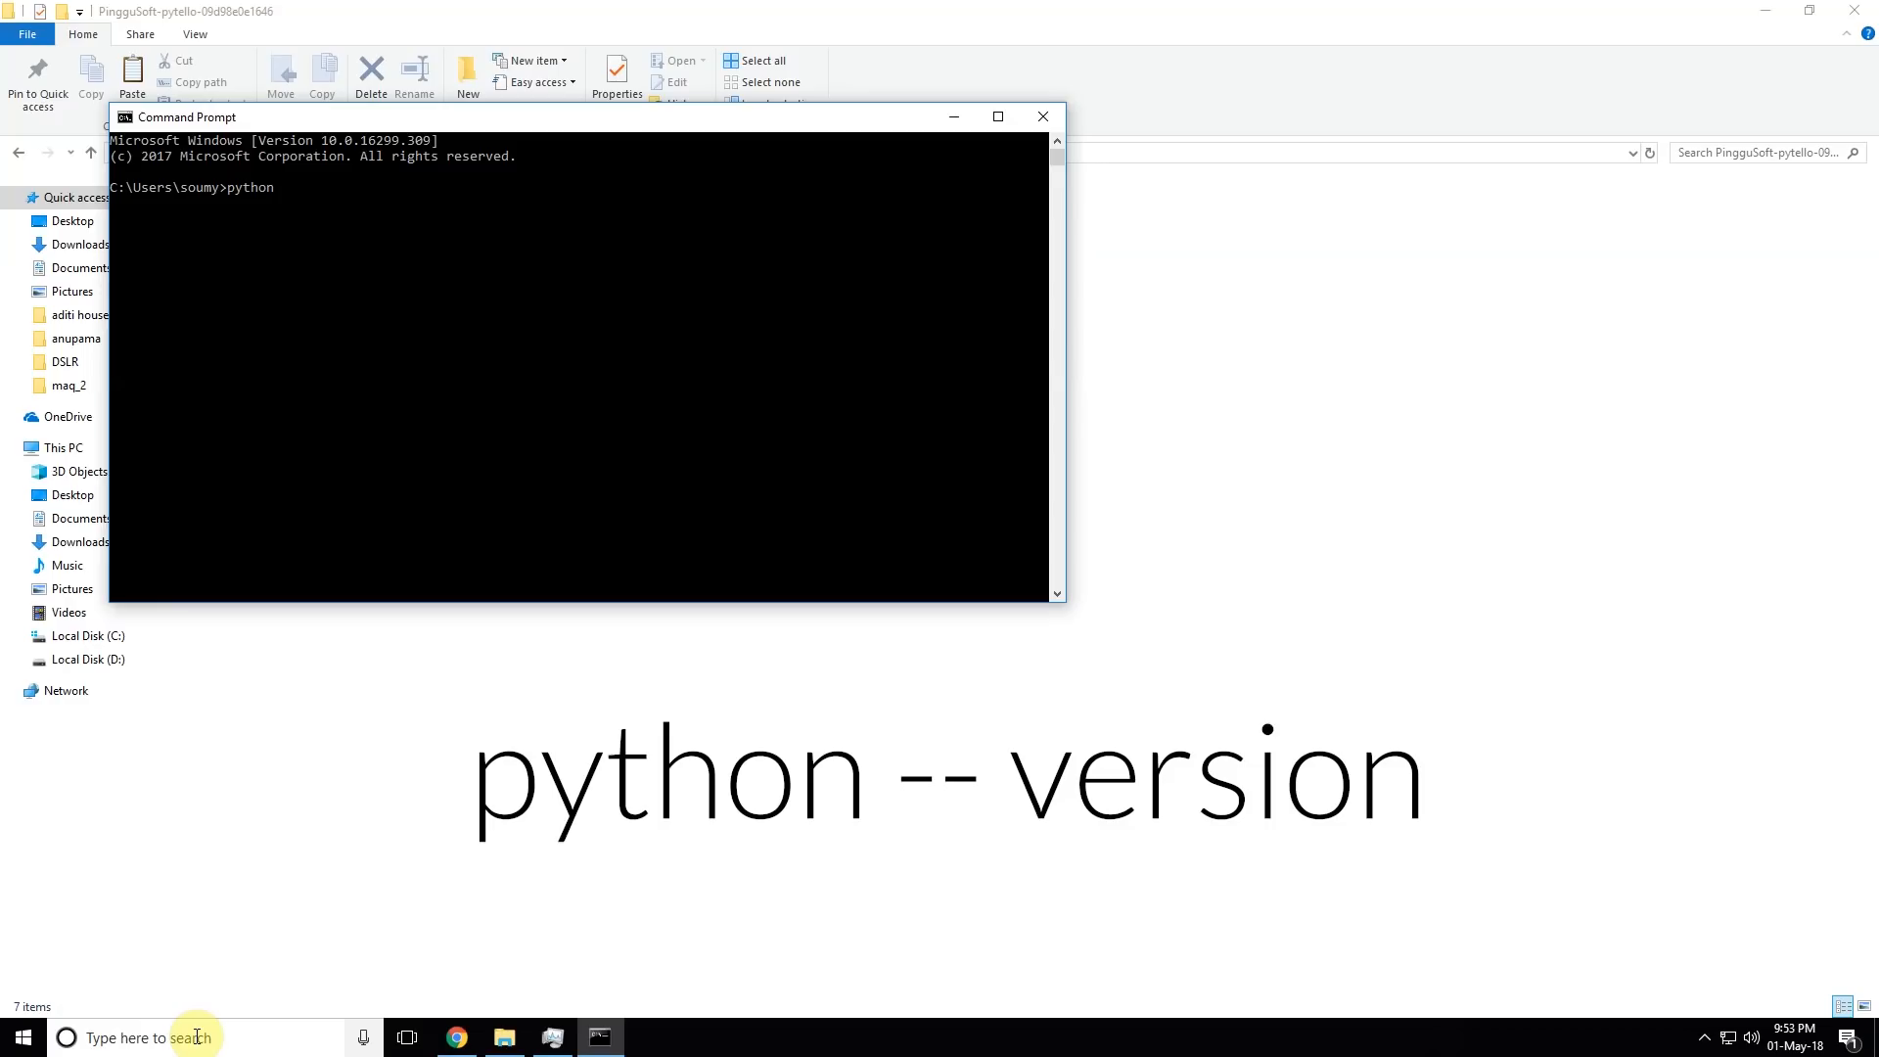
{"action": "type", "text": "--version"}
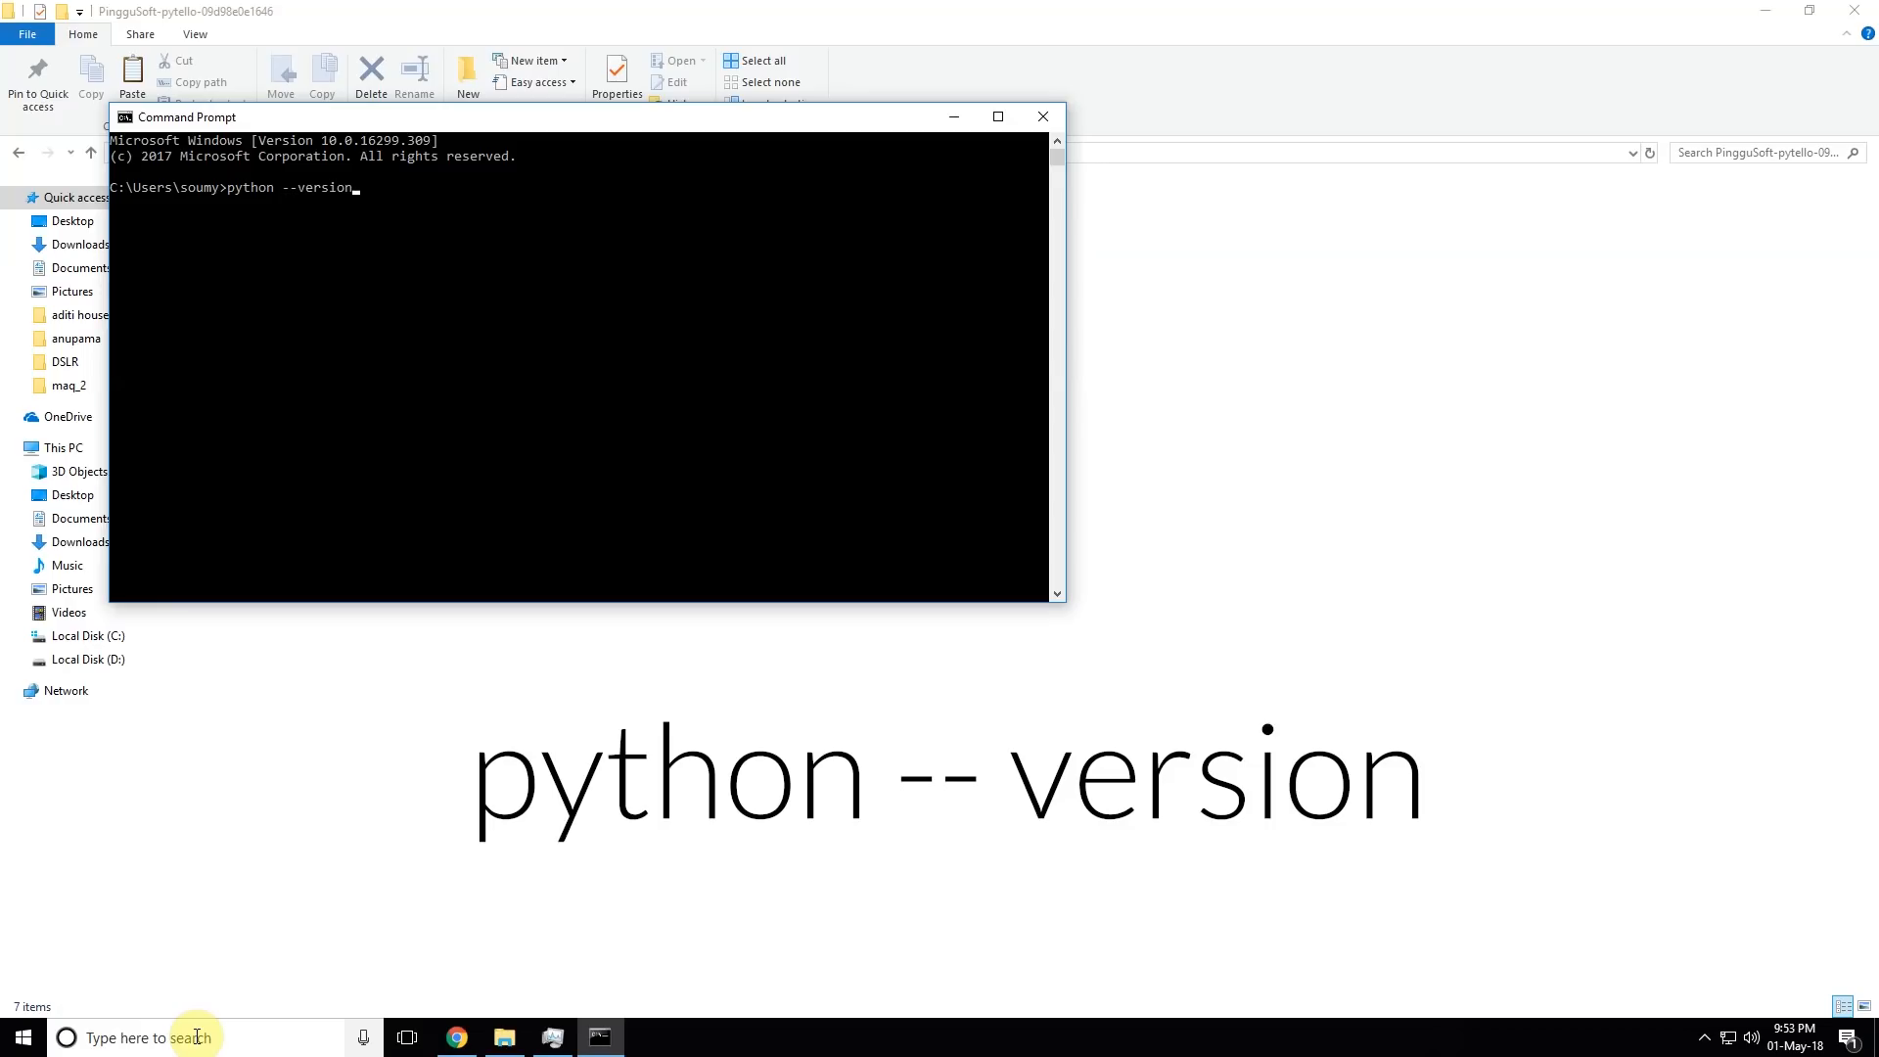
{"action": "key", "text": "enter"}
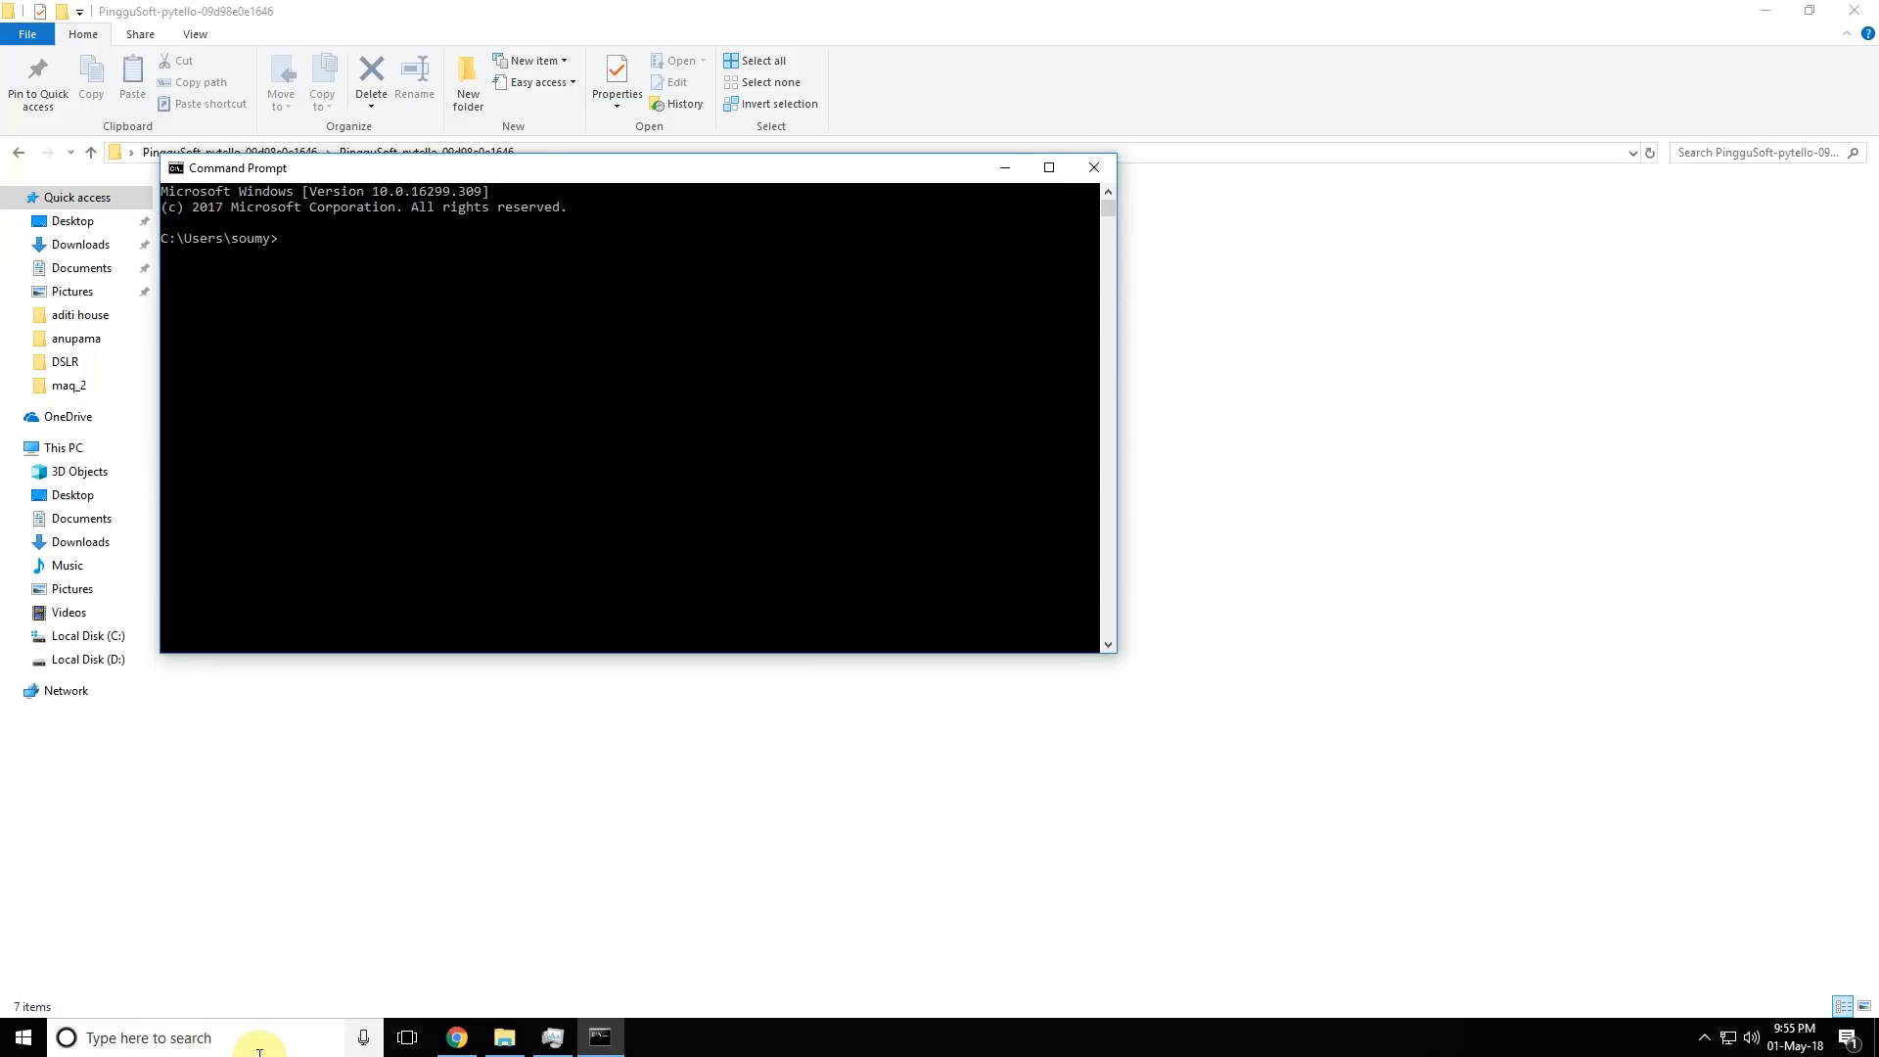
Change into the pytello source folder with cd and start typing 'python ru'
{"action": "type", "text": "cd"}
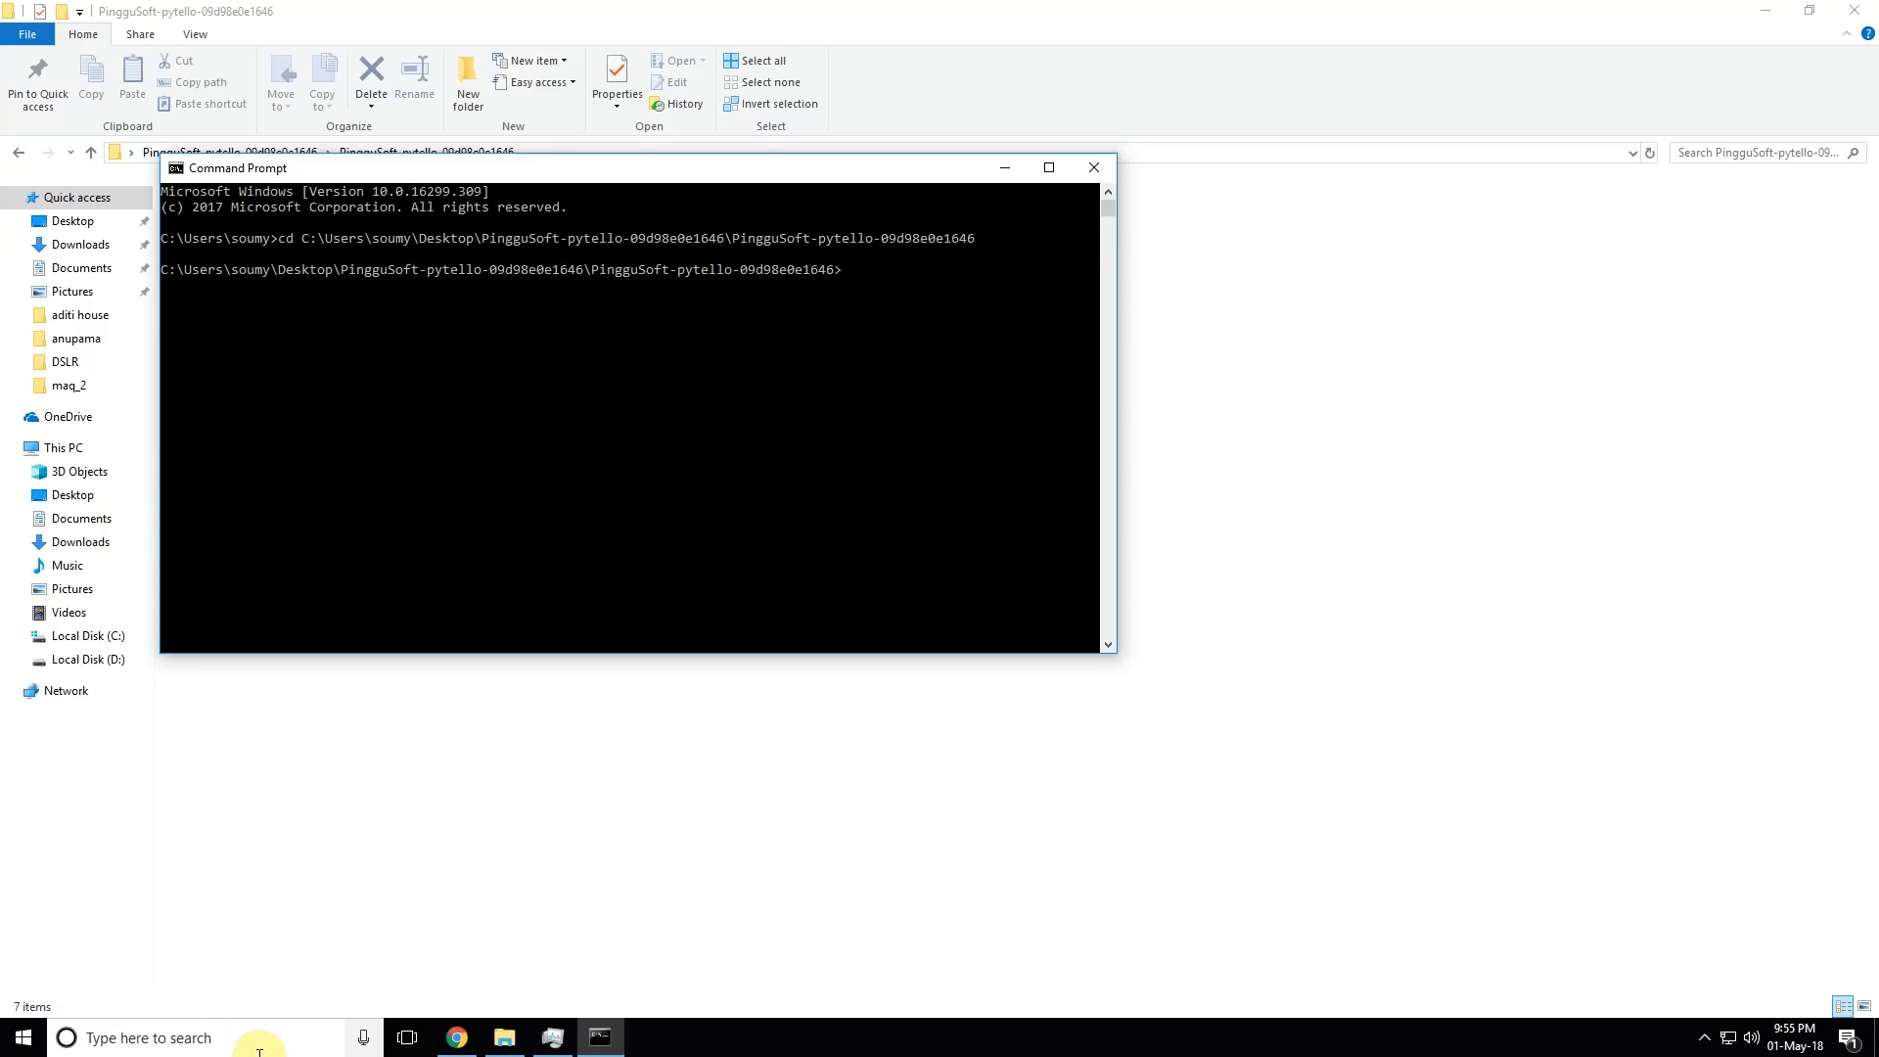
{"action": "type", "text": "python ru"}
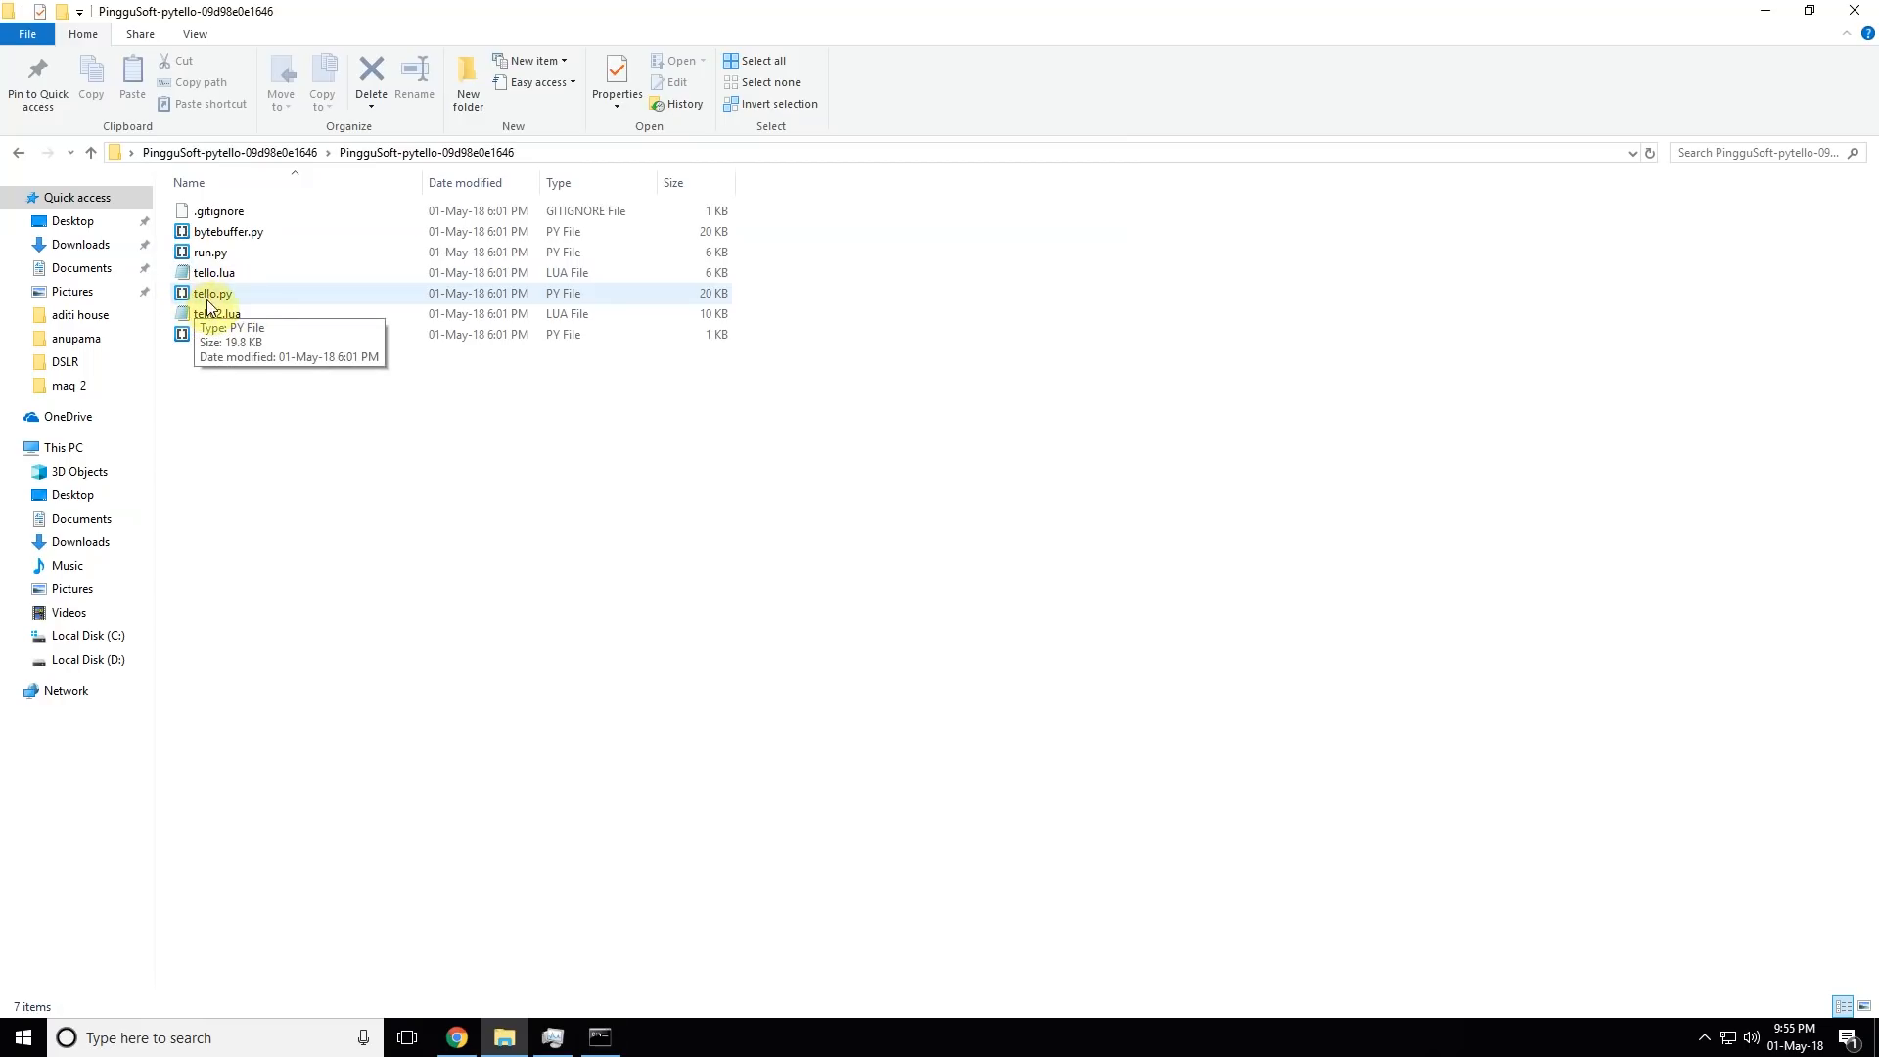
Open tello.py in Brackets and highlight the NEW_ALT_LIMIT setting in the Tello constructor
{"action": "right_click", "coordinate": [211, 293]}
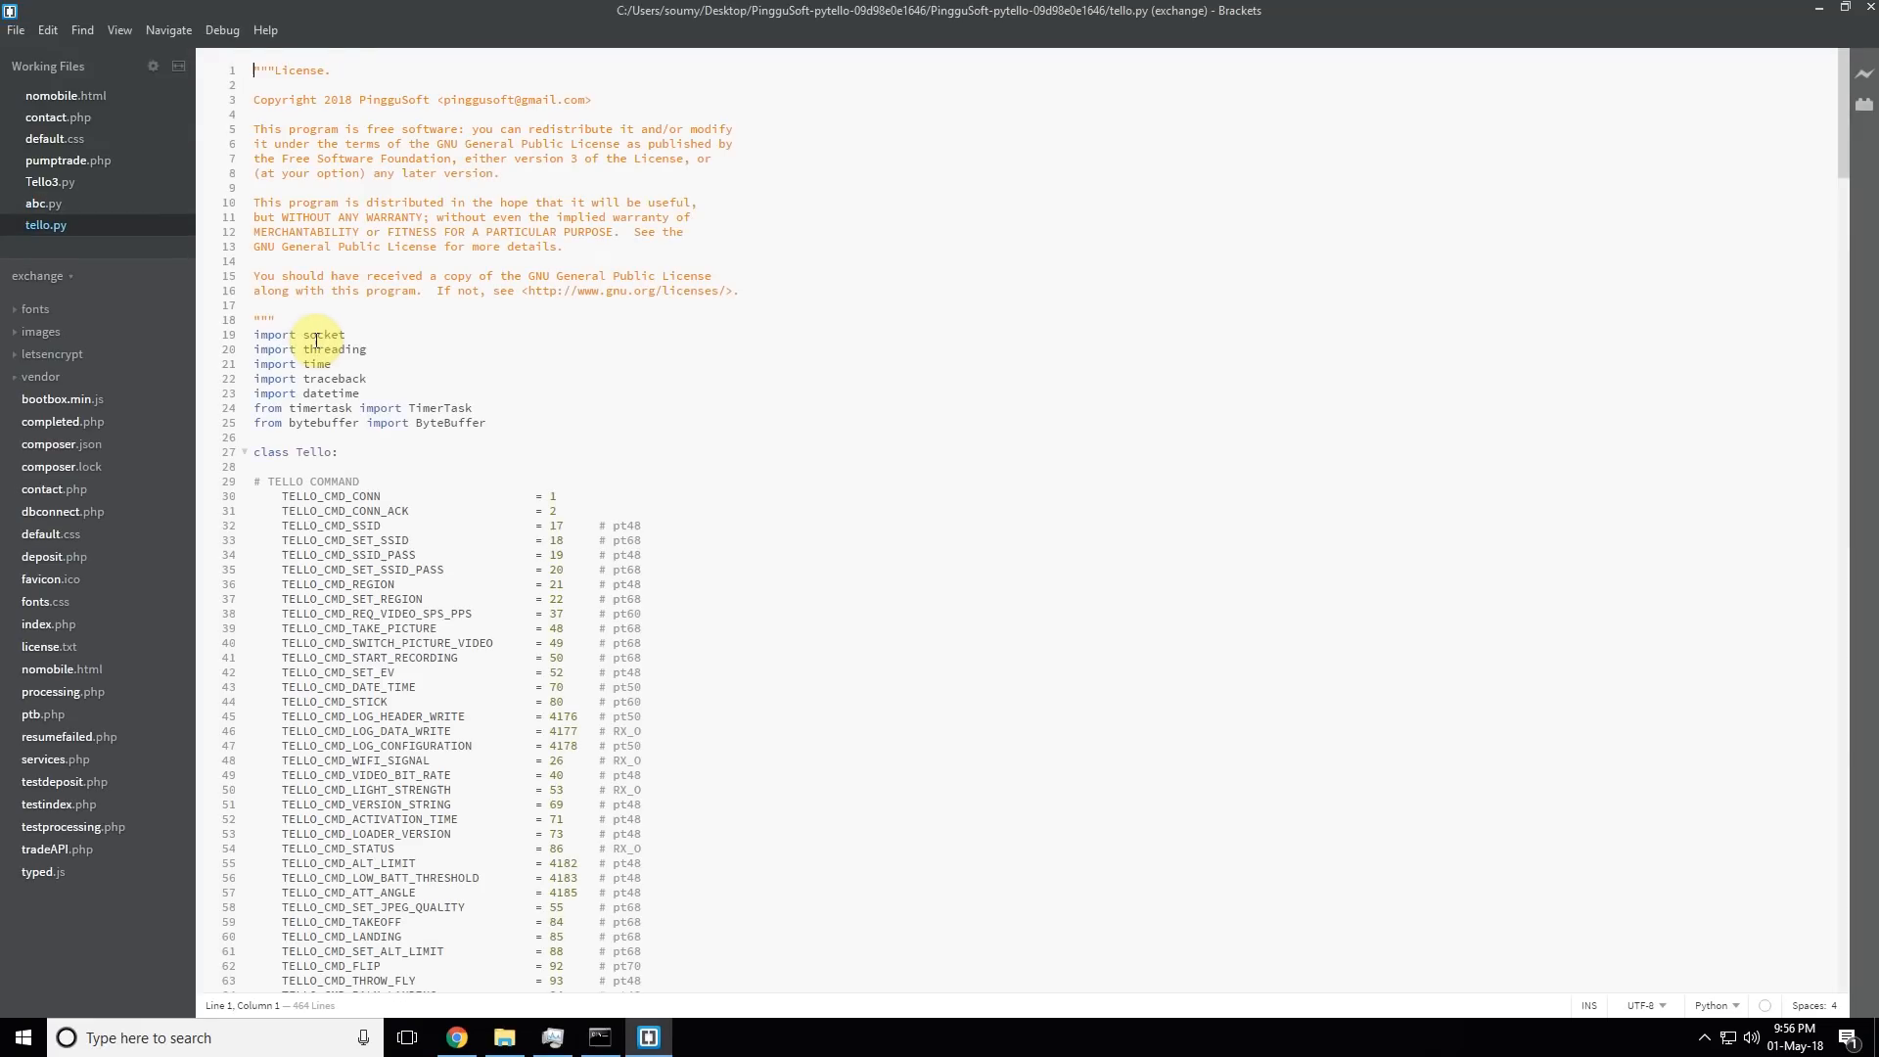
{"action": "scroll", "scroll_direction": "down", "scroll_amount": 3}
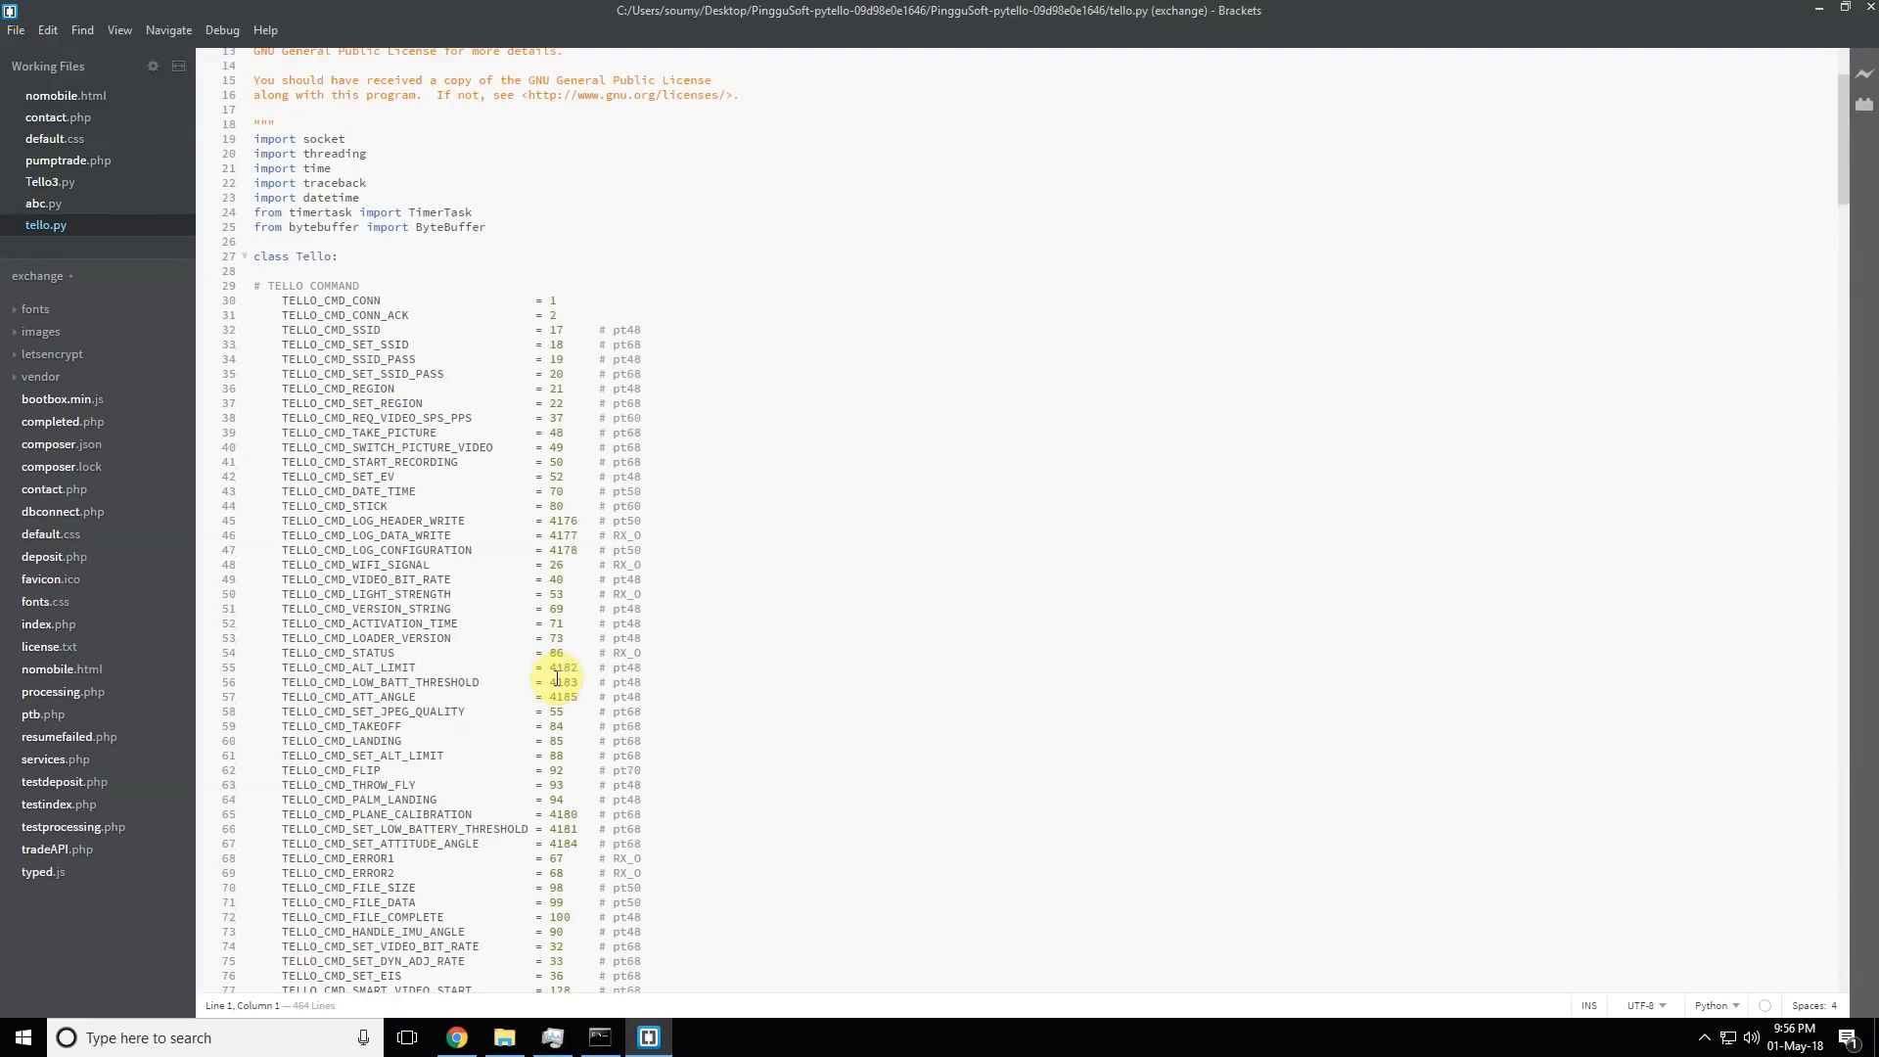
{"action": "scroll", "scroll_direction": "down", "scroll_amount": 3}
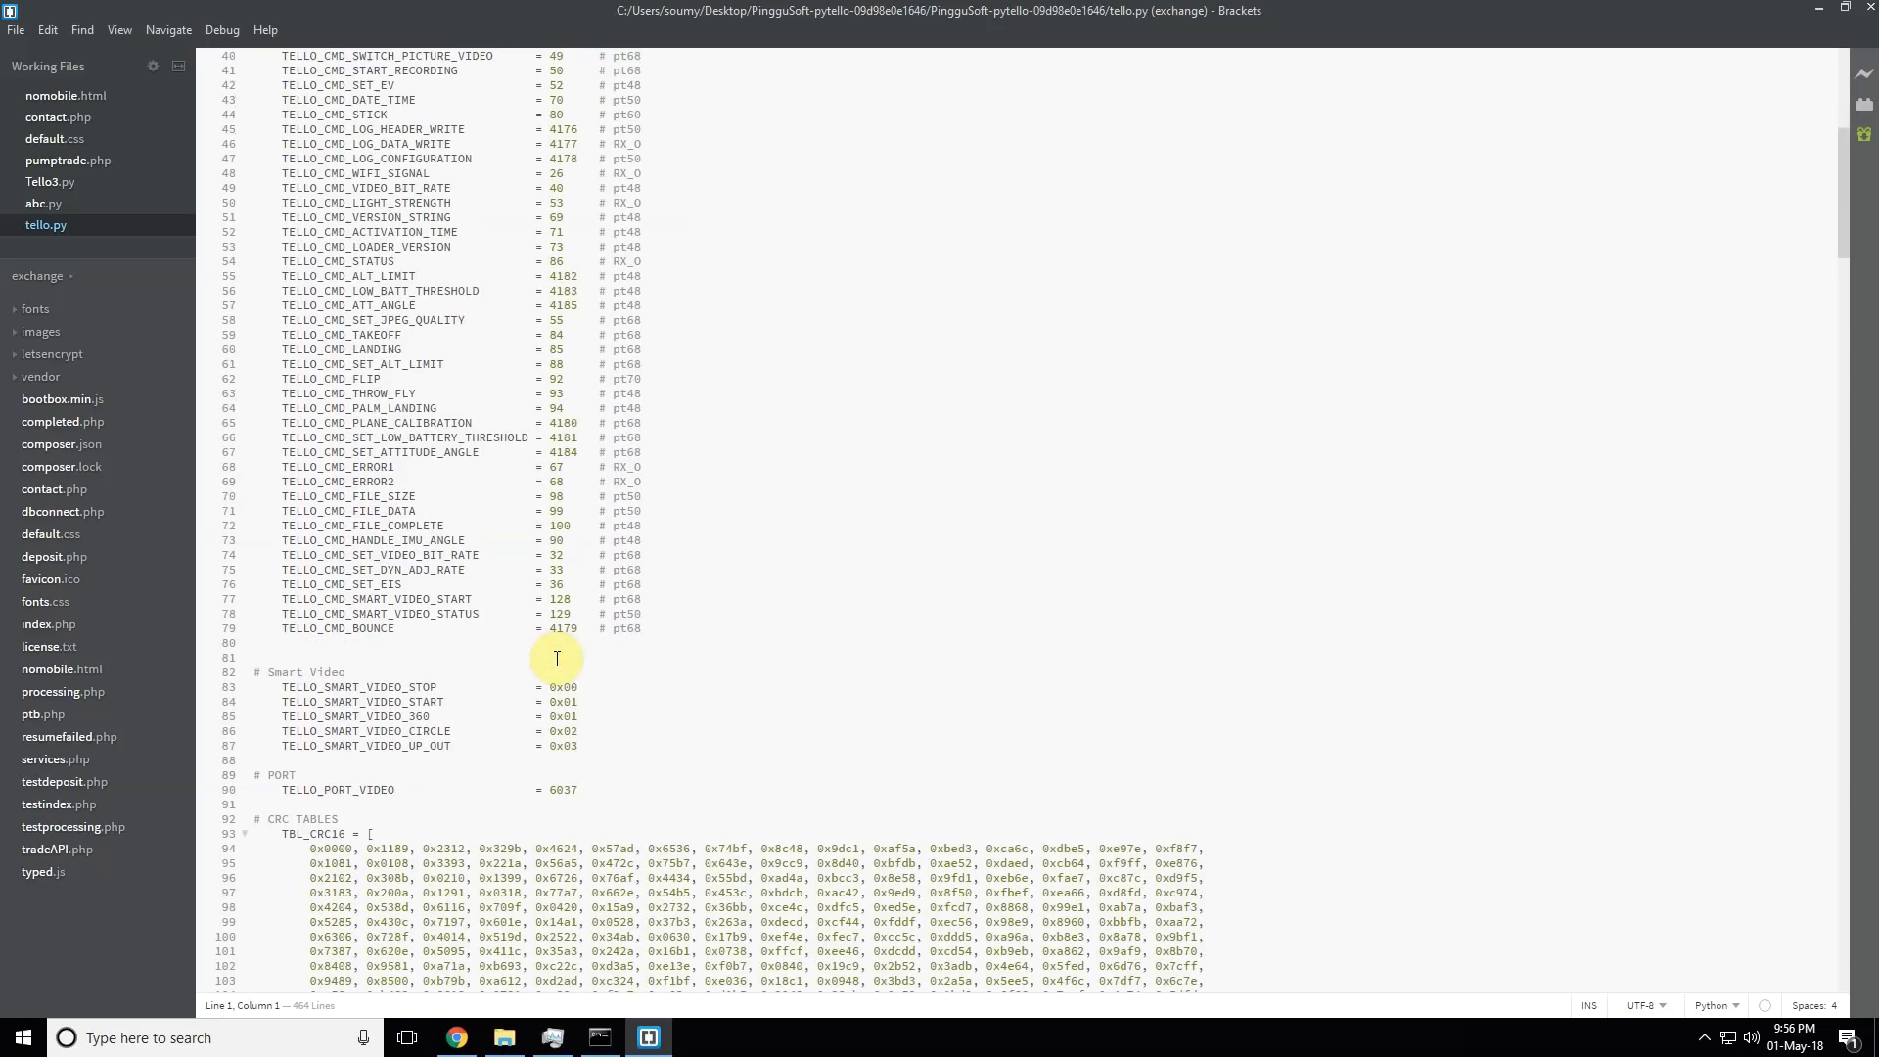
{"action": "scroll", "scroll_direction": "down", "scroll_amount": 3}
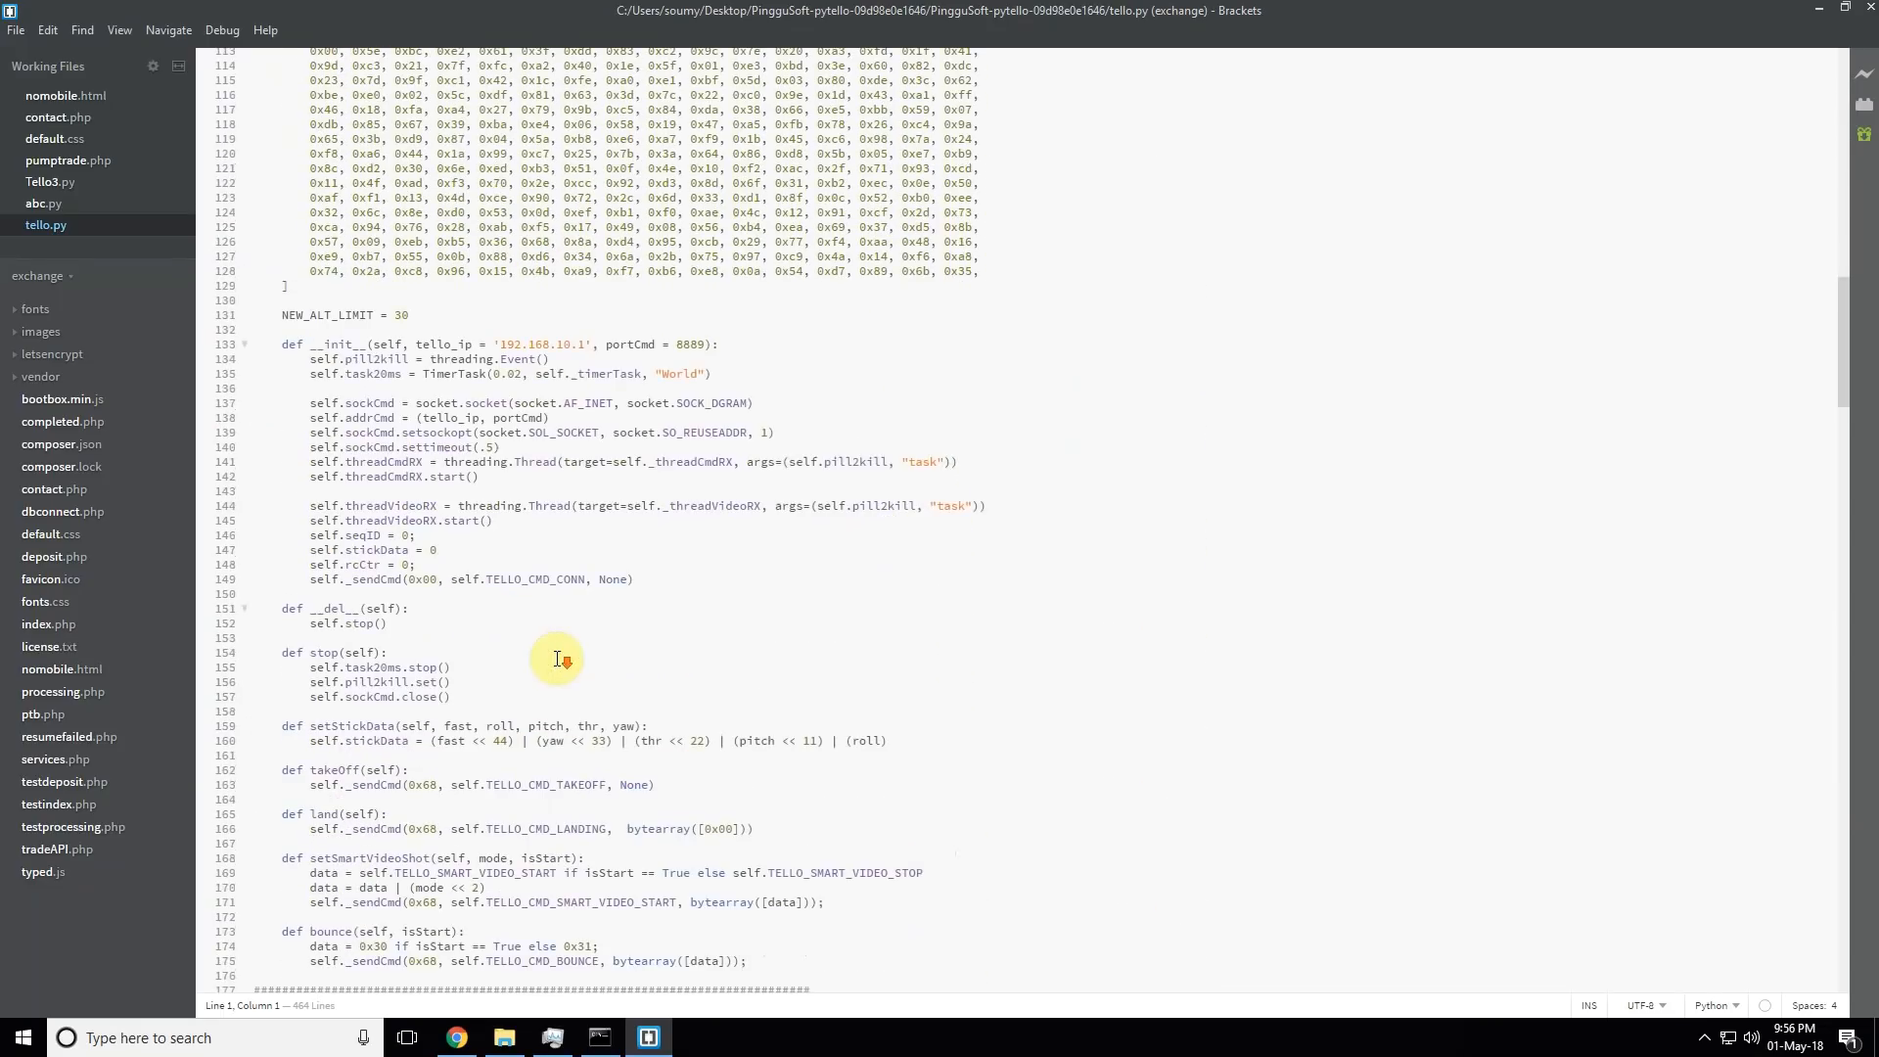
{"action": "double_click", "coordinate": [299, 314]}
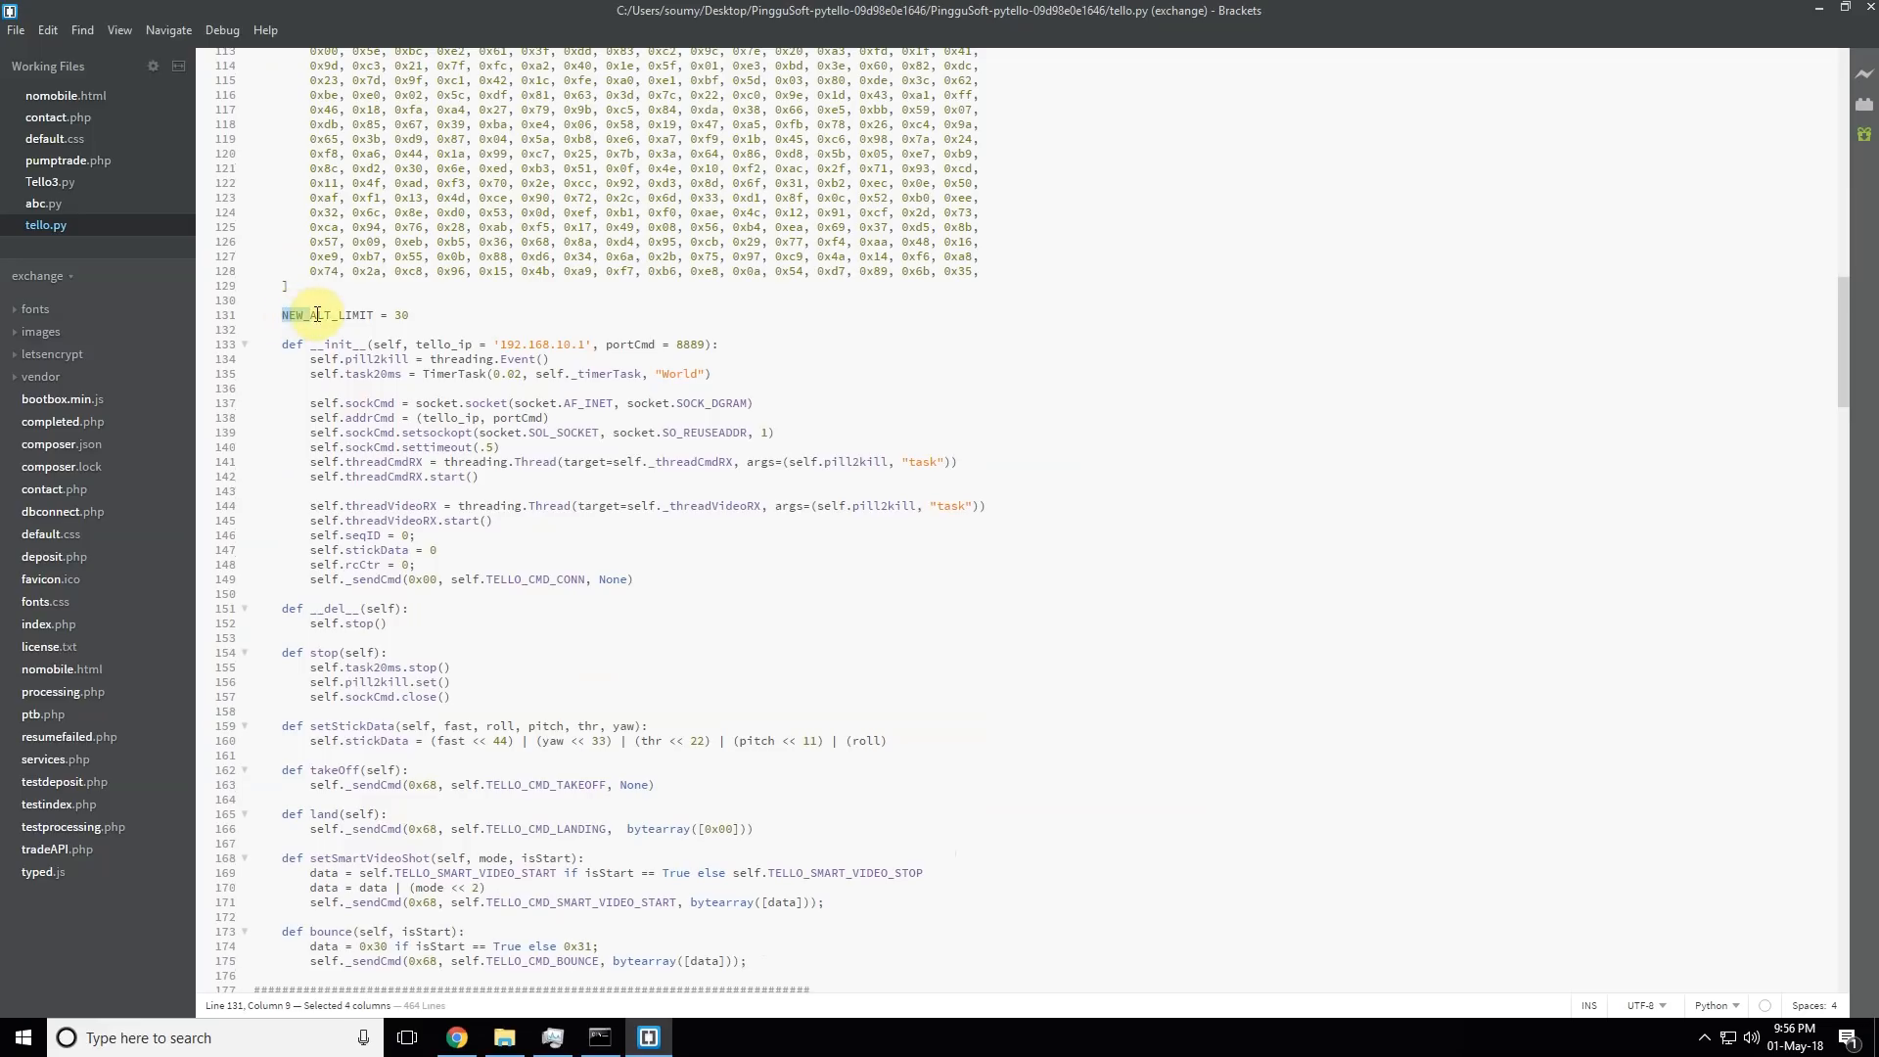
Replace the NEW_ALT_LIMIT value 30 with 10 in tello.py
{"action": "double_click", "coordinate": [324, 314]}
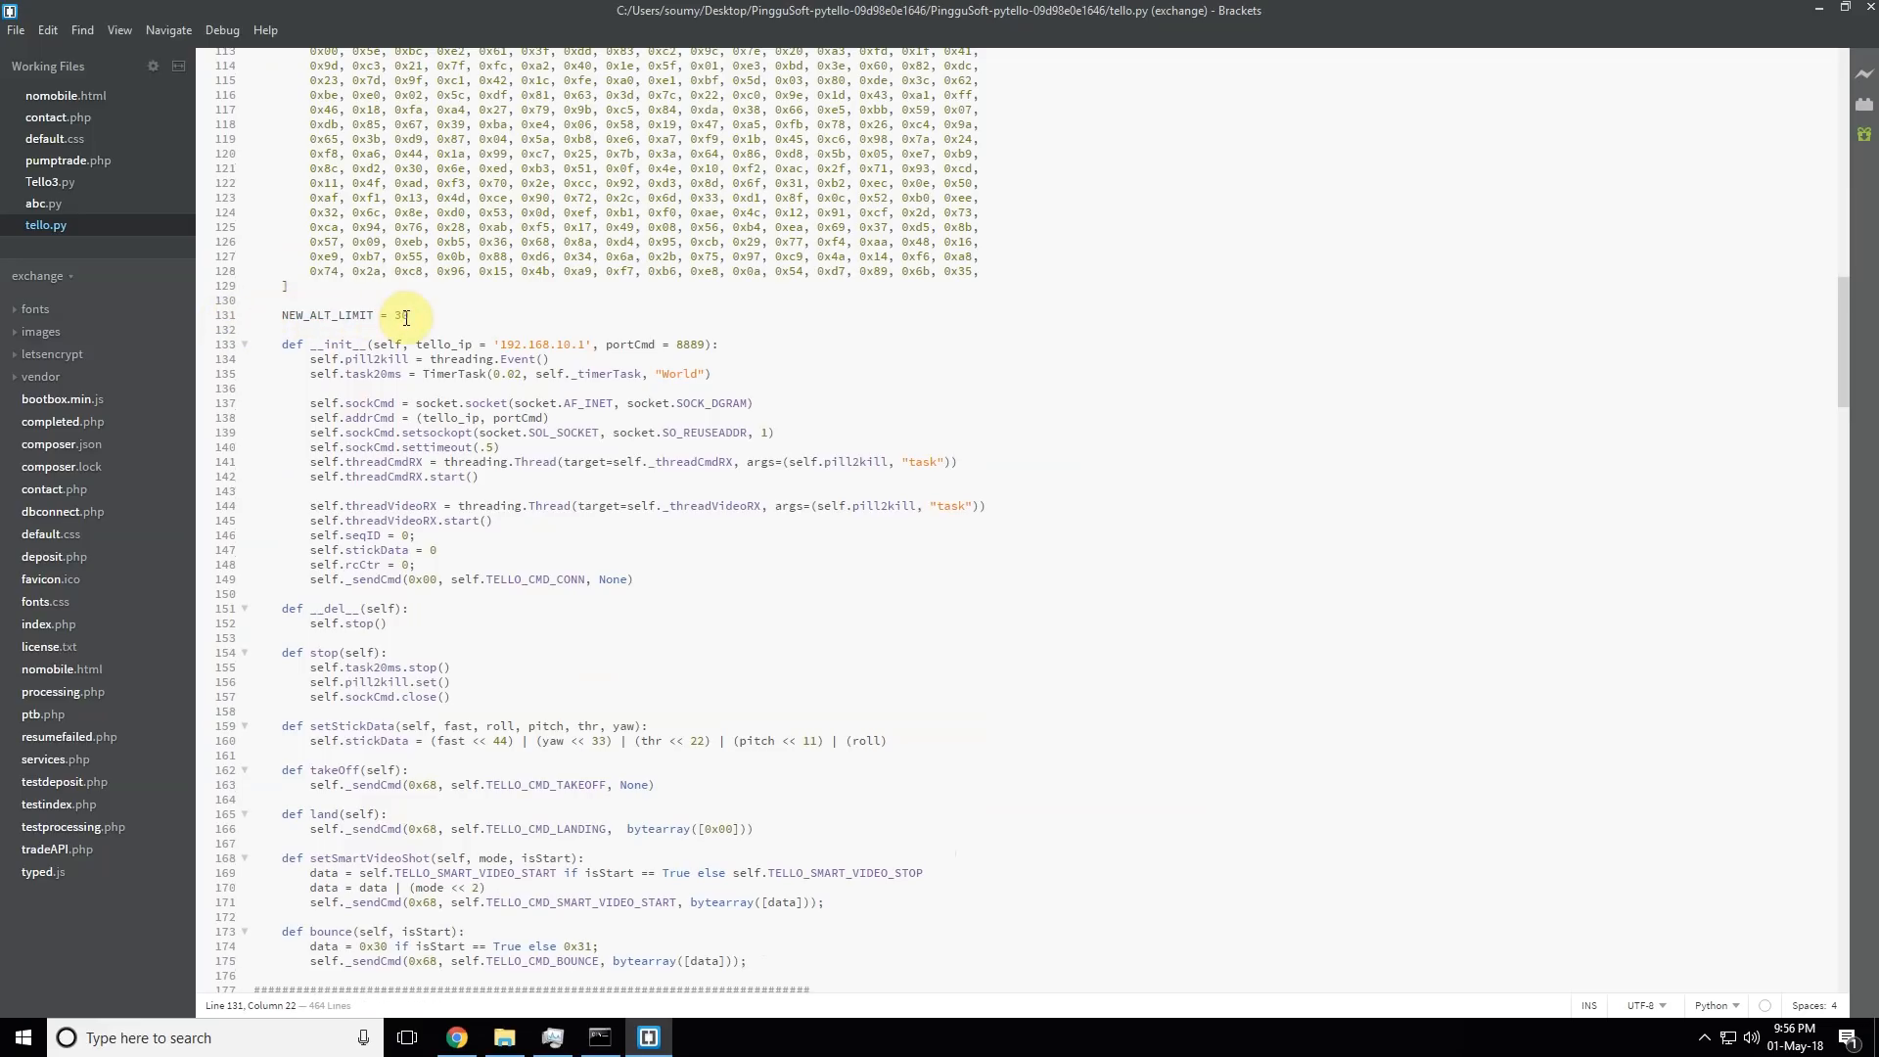
{"action": "key", "text": "Backspace"}
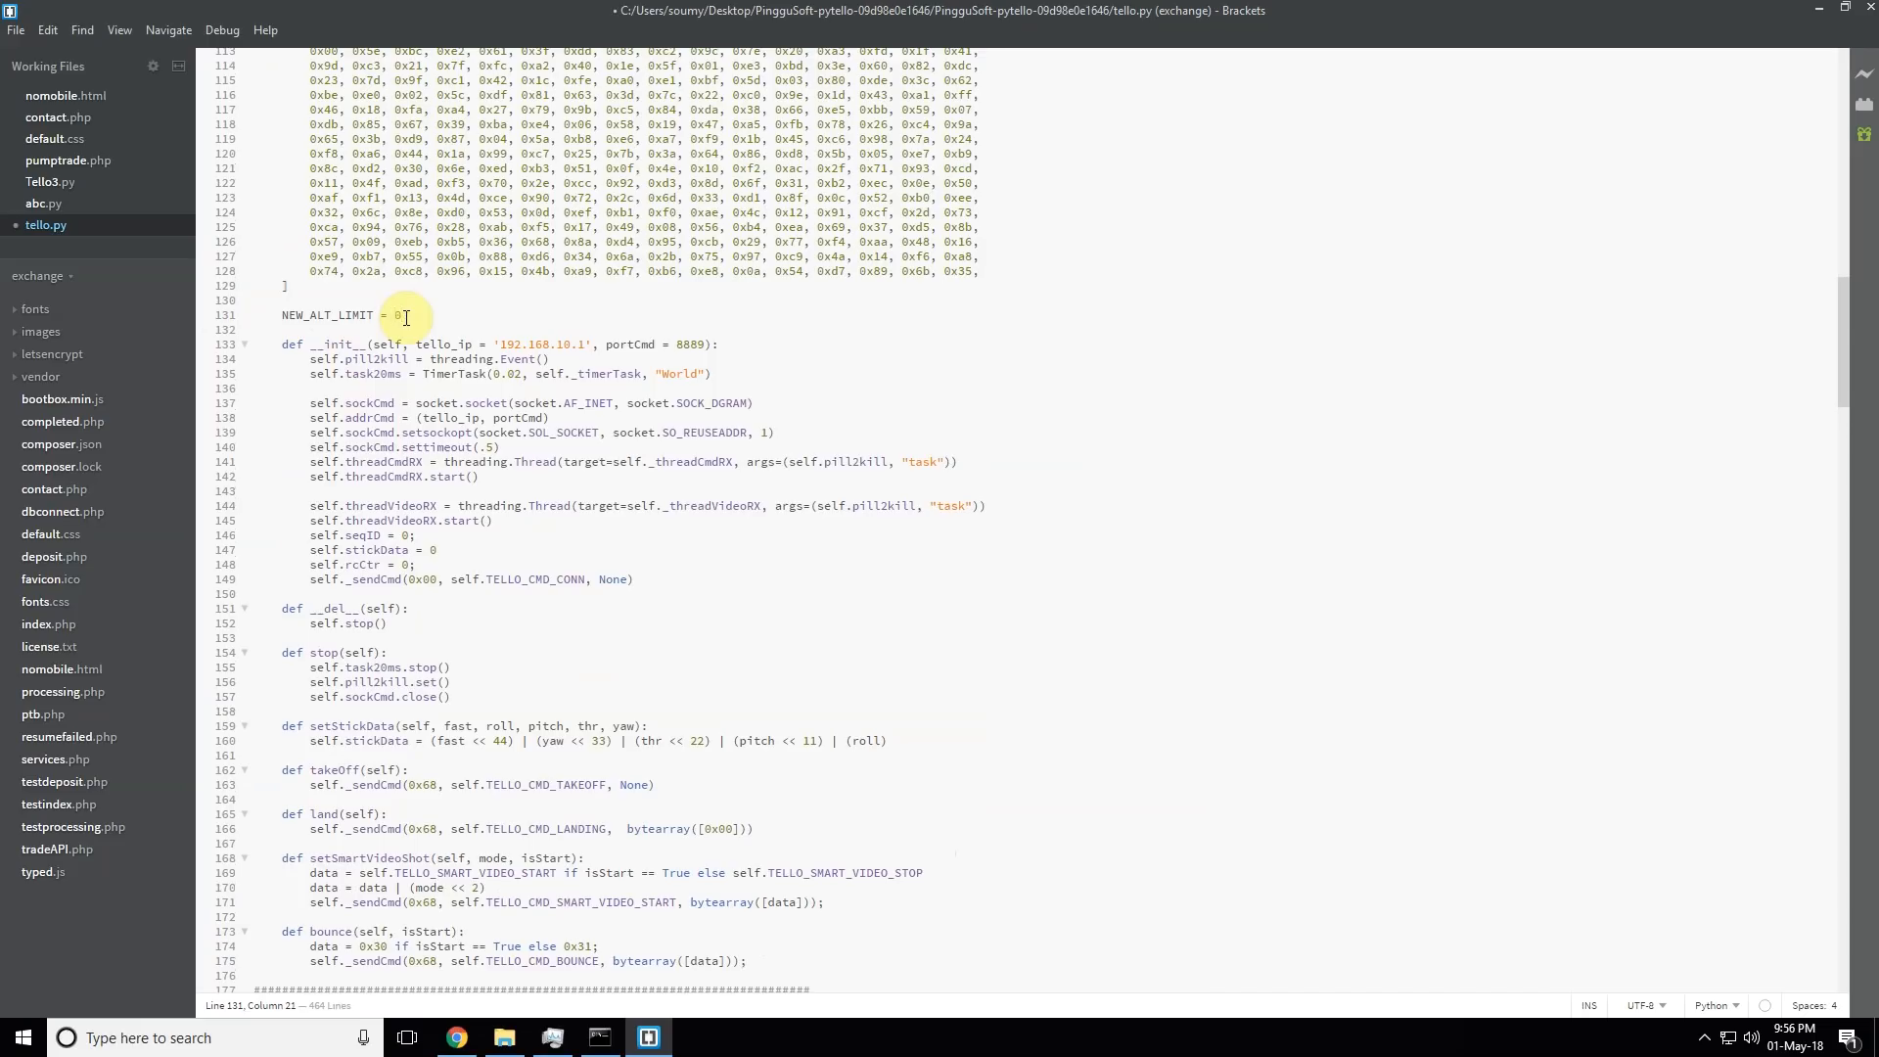
{"action": "type", "text": "100"}
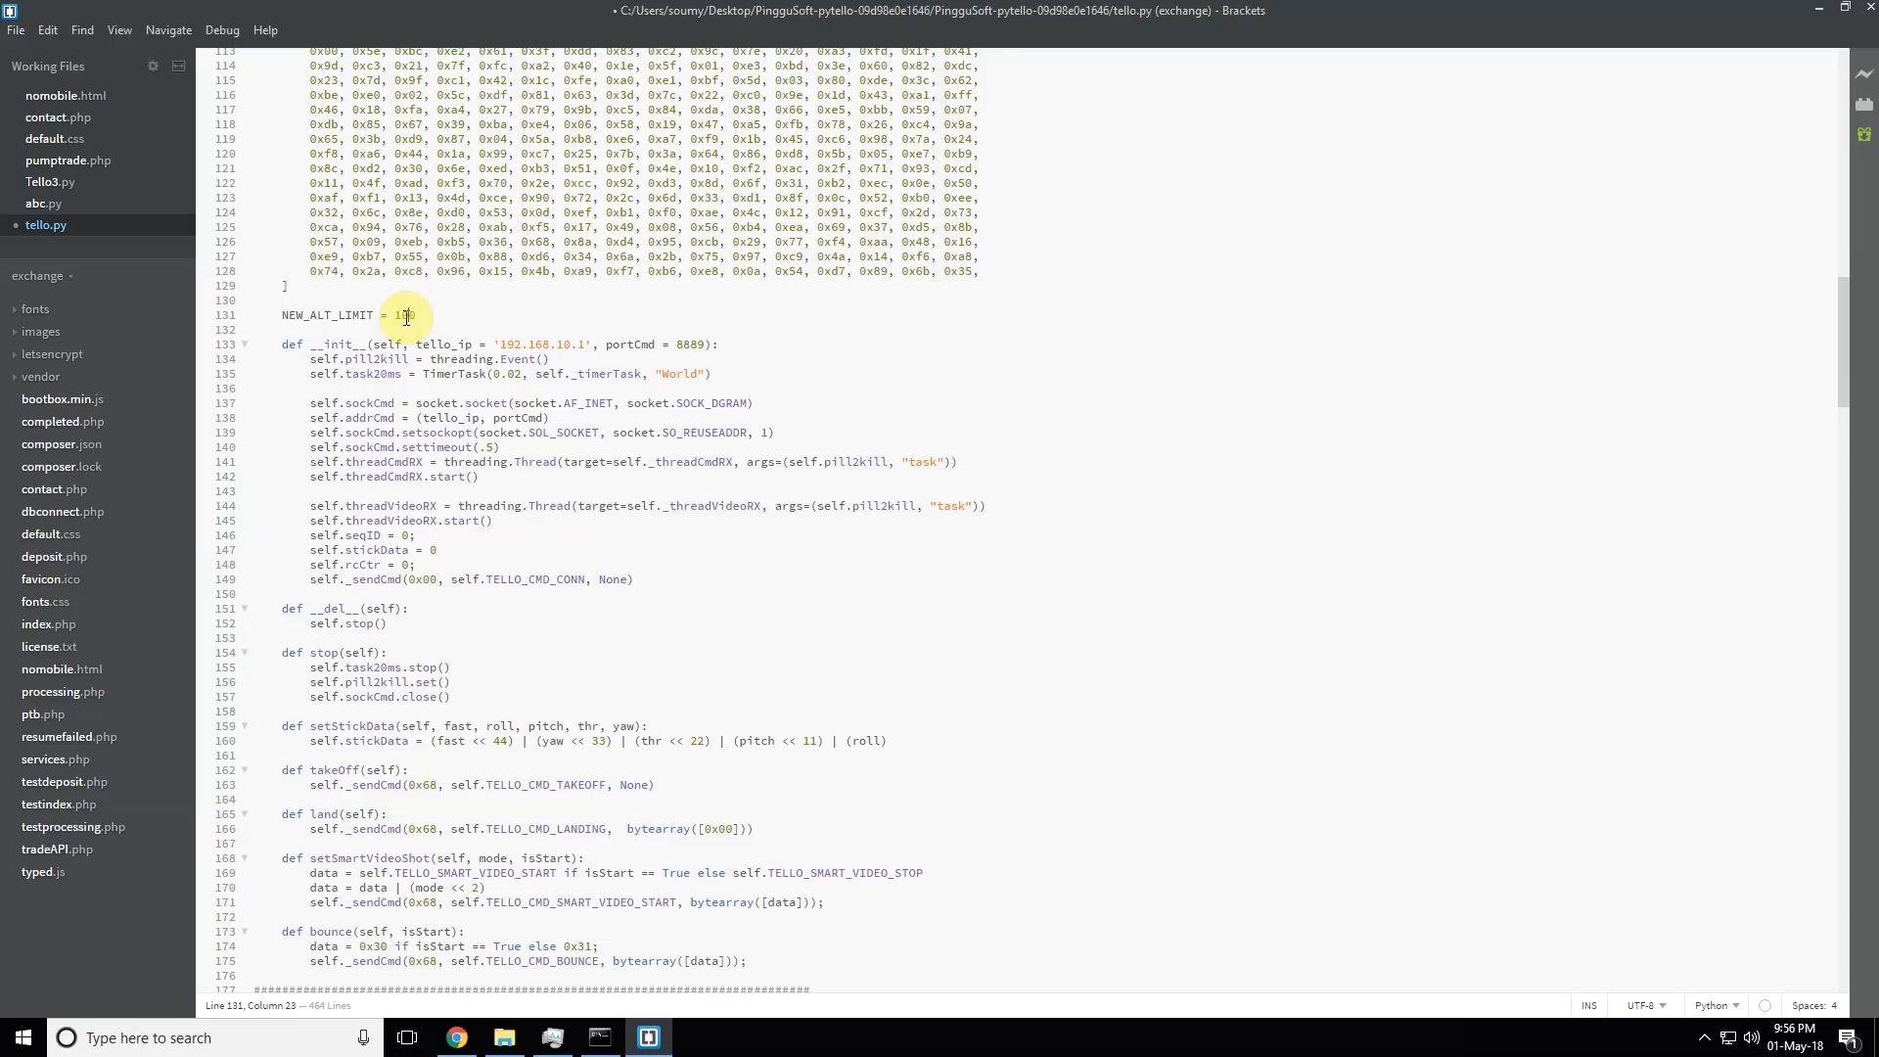